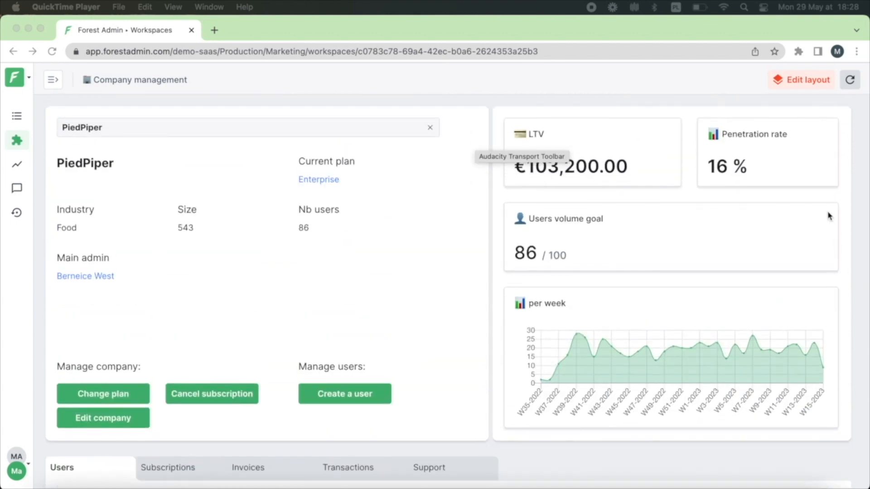
- Enter layout editing and open Company management in the Visual Builder
click(806, 79)
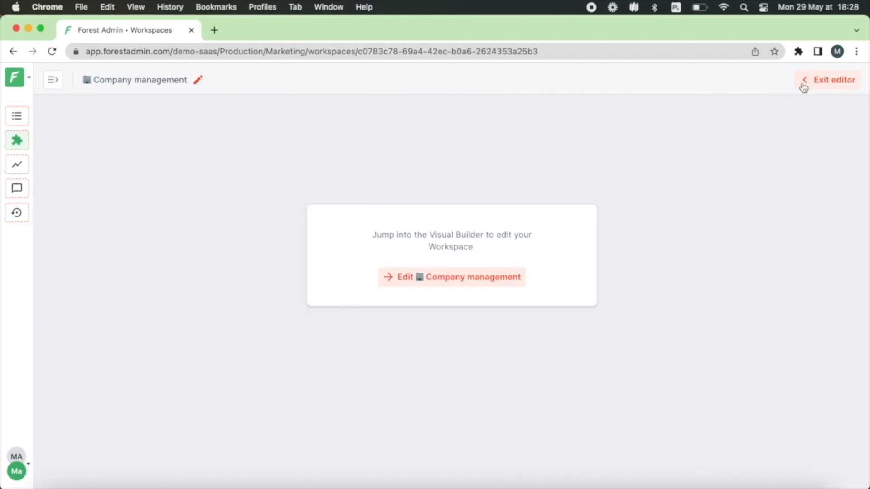
click(451, 277)
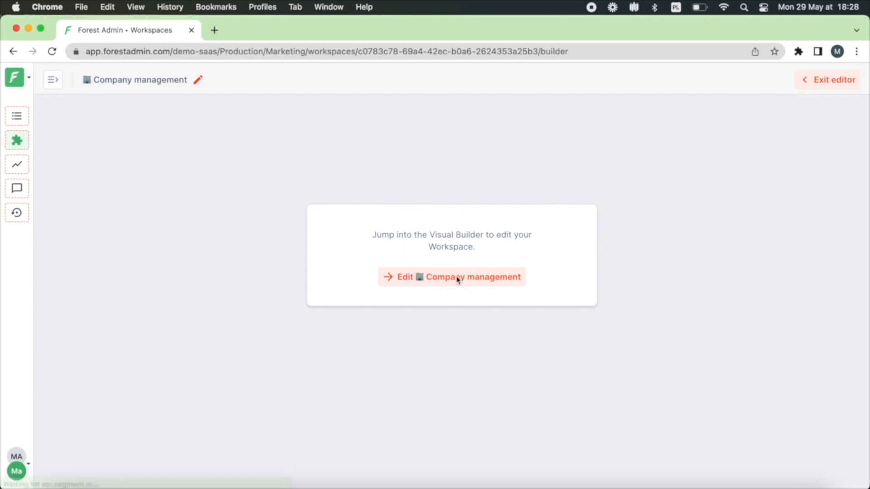
click(451, 277)
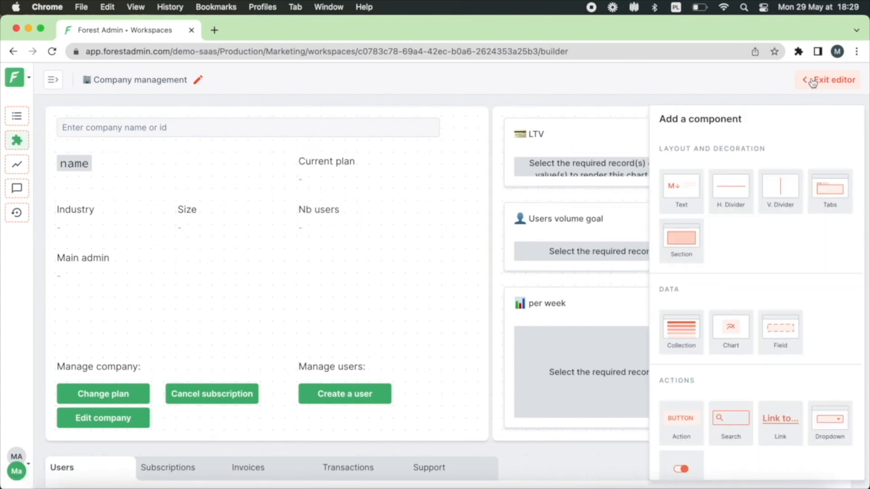
- Exit the editor, search 'pied', select PiedPiper, and scroll down to its invoice
click(832, 80)
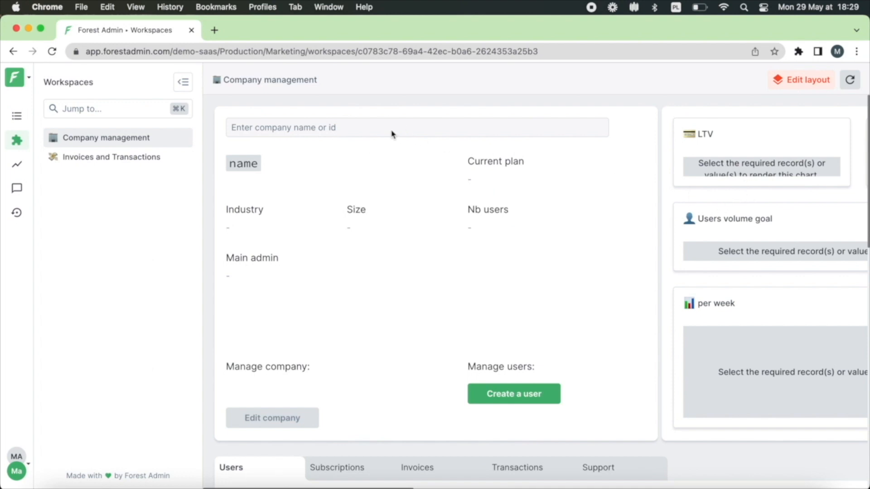
text(pied)
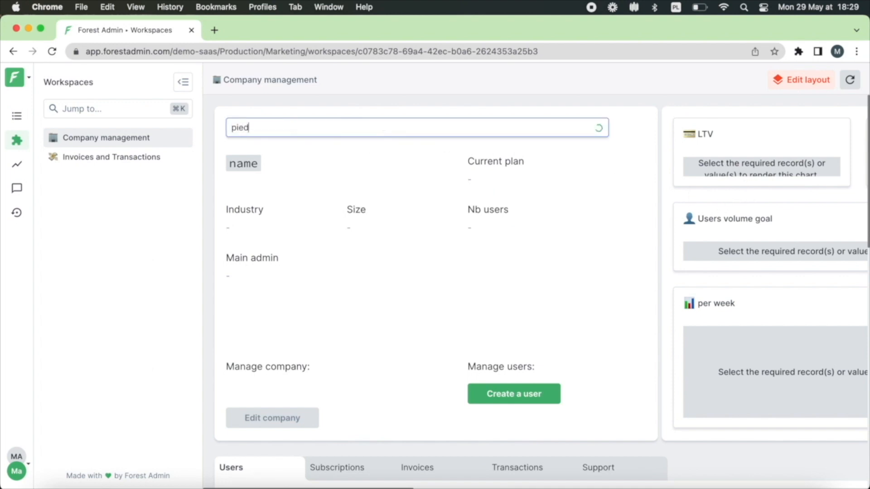
text(PiedPiper)
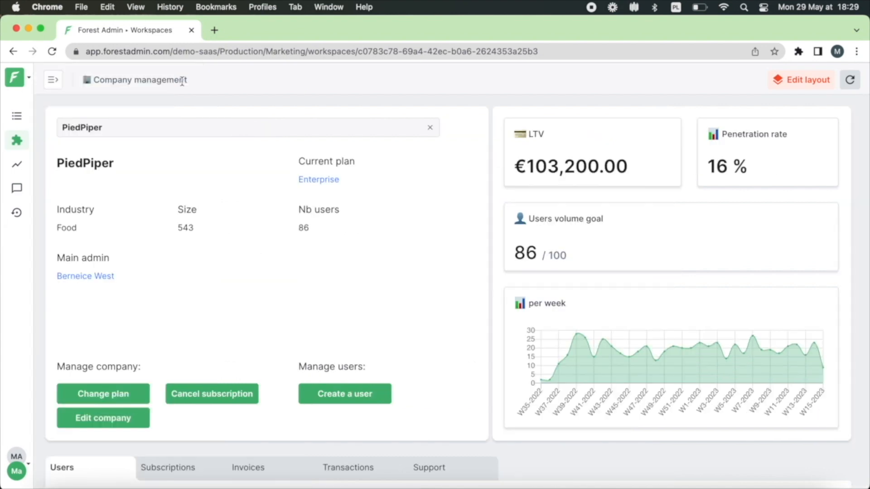
mouse_move(564, 146)
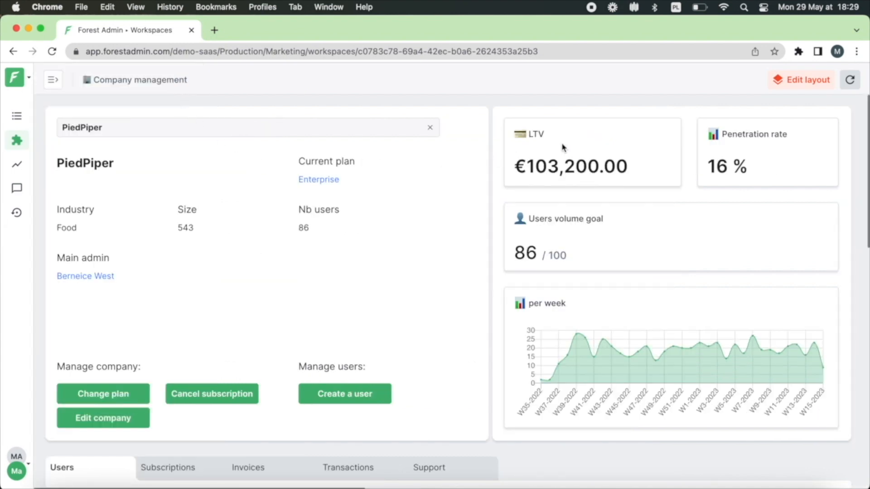
scroll(down, 3)
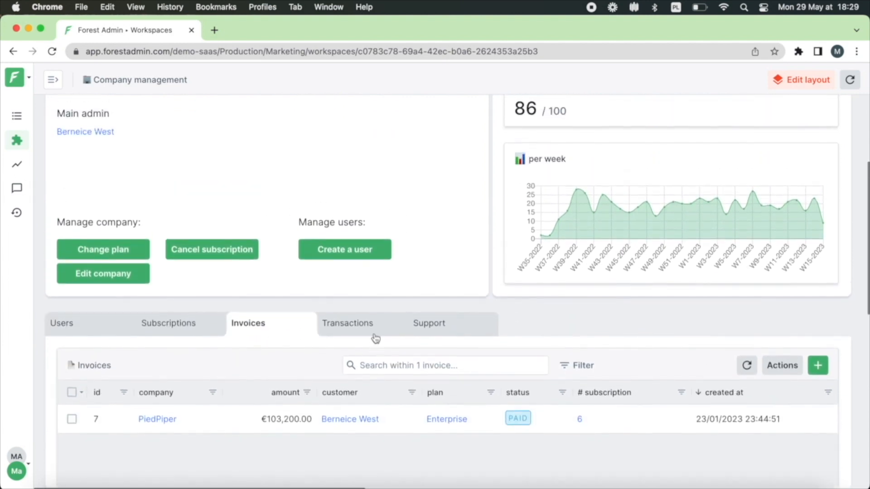
click(211, 249)
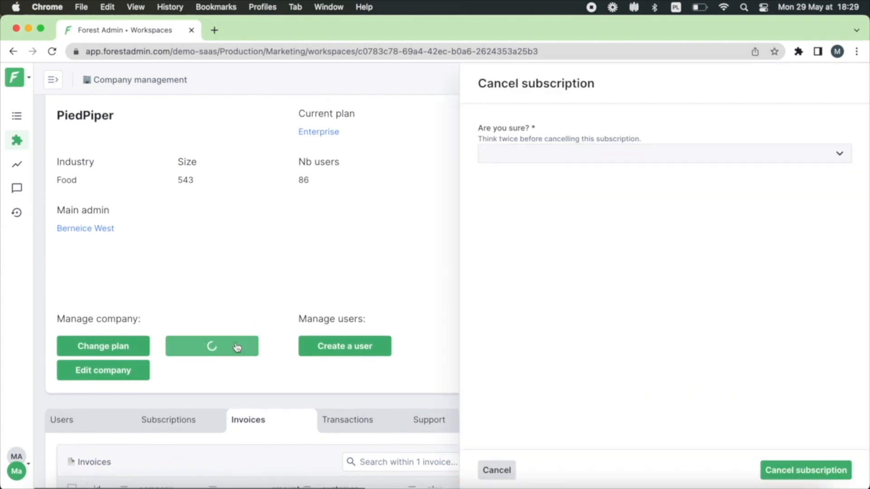
click(663, 153)
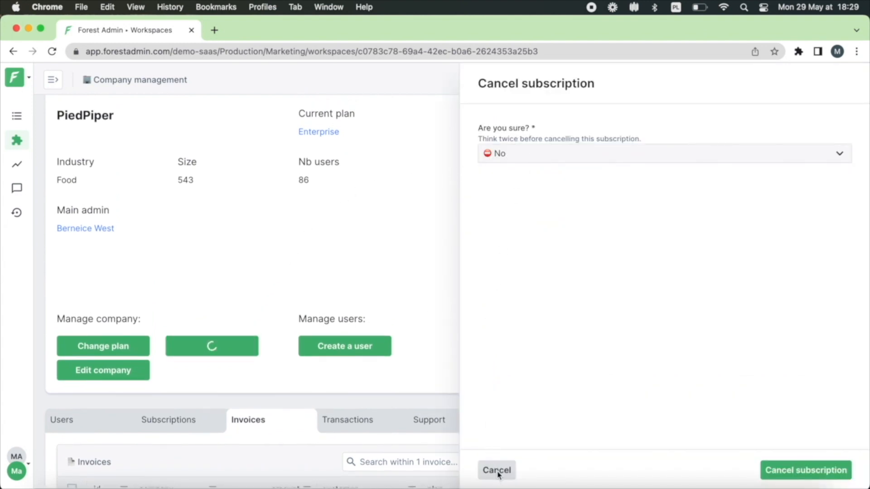
click(496, 470)
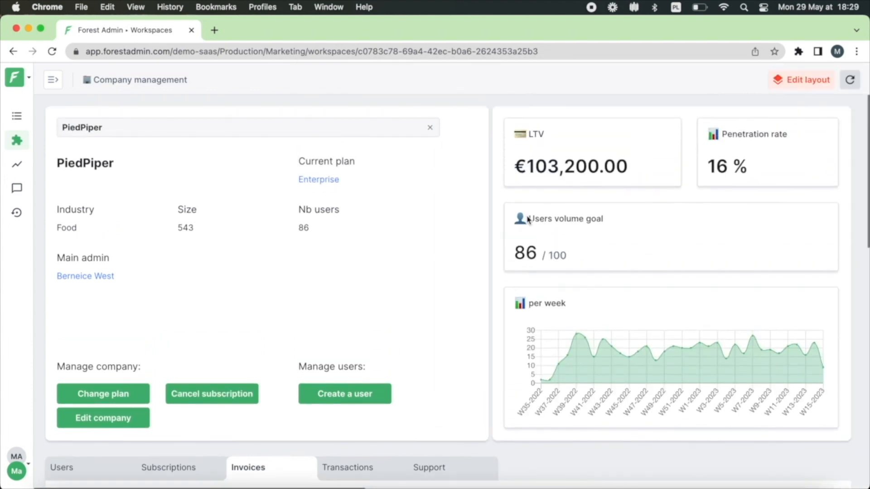
mouse_move(795, 79)
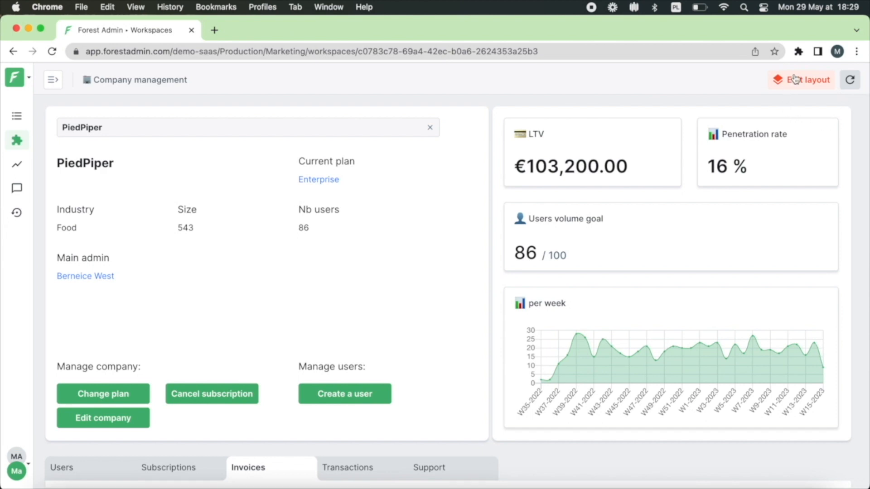
- Re-enter layout editing and show the workspaces sidebar listing both workspaces
click(806, 80)
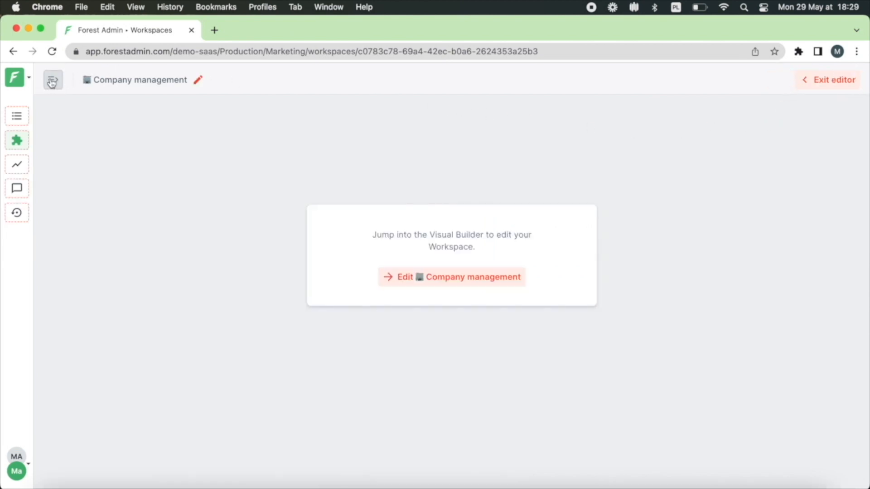
click(52, 80)
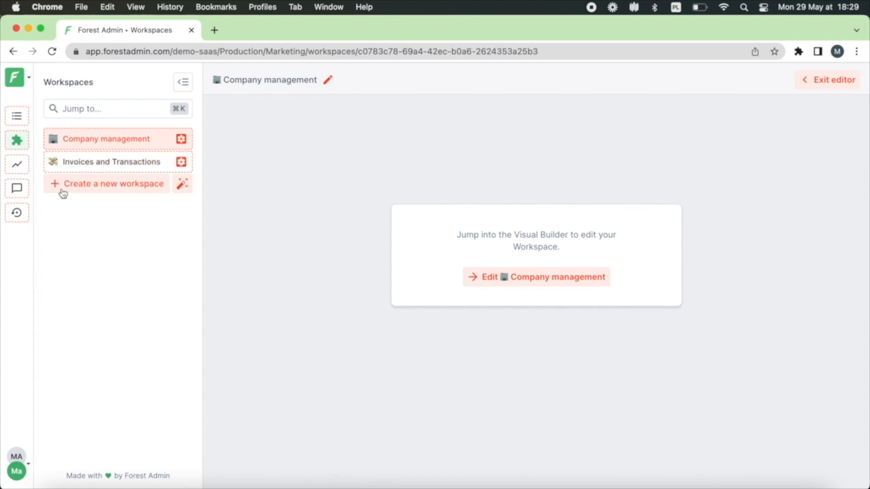
mouse_move(182, 185)
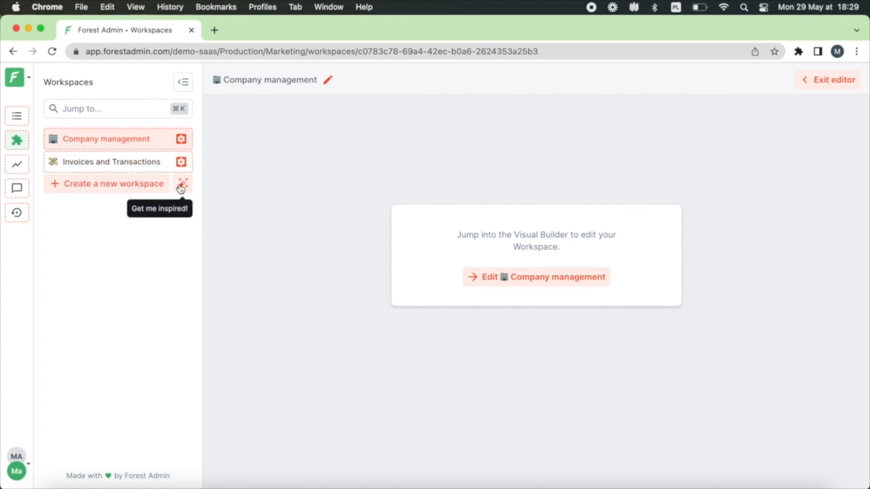
mouse_move(186, 210)
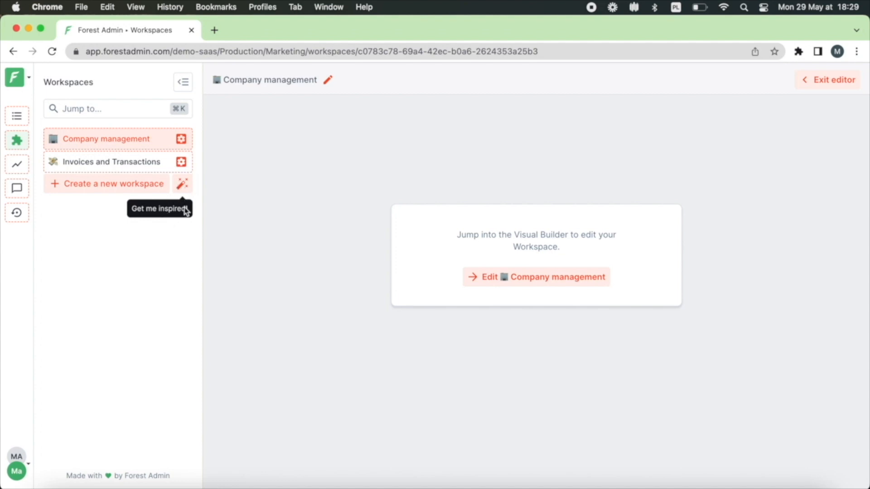
- Preview the 'Get me inspired!' templates, skip them, and dismiss the 'Help us improve!' form
click(182, 184)
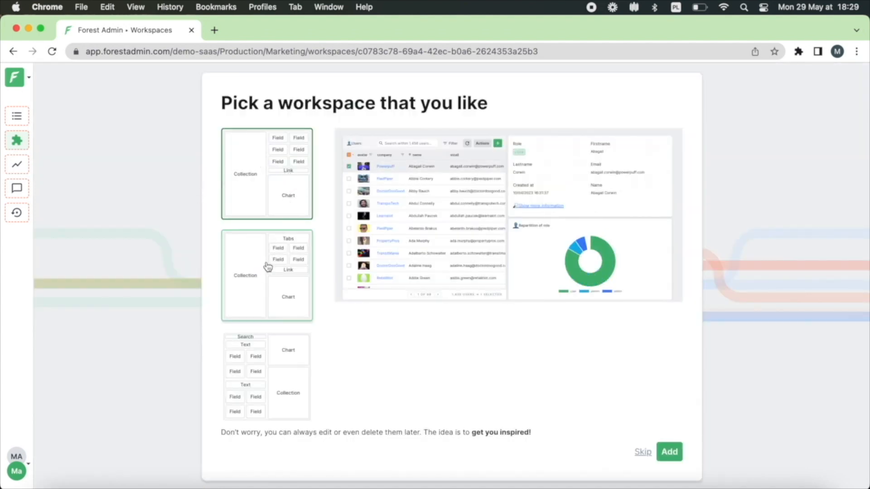
click(266, 274)
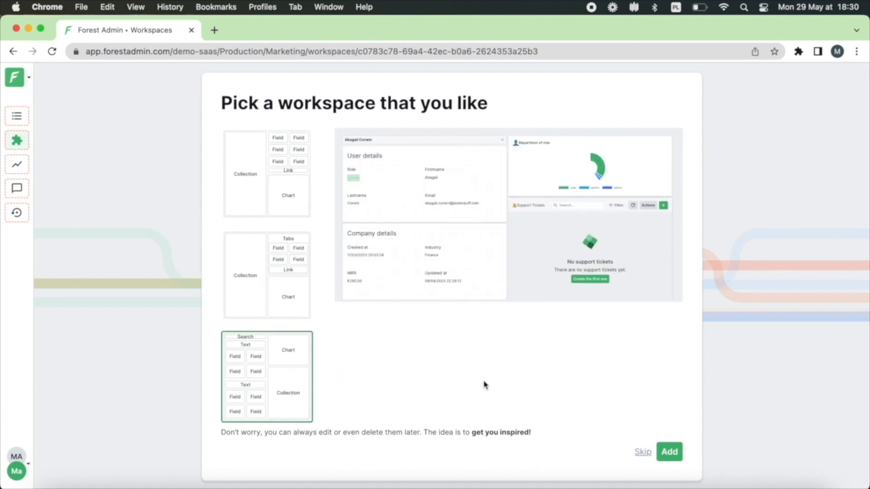
click(641, 451)
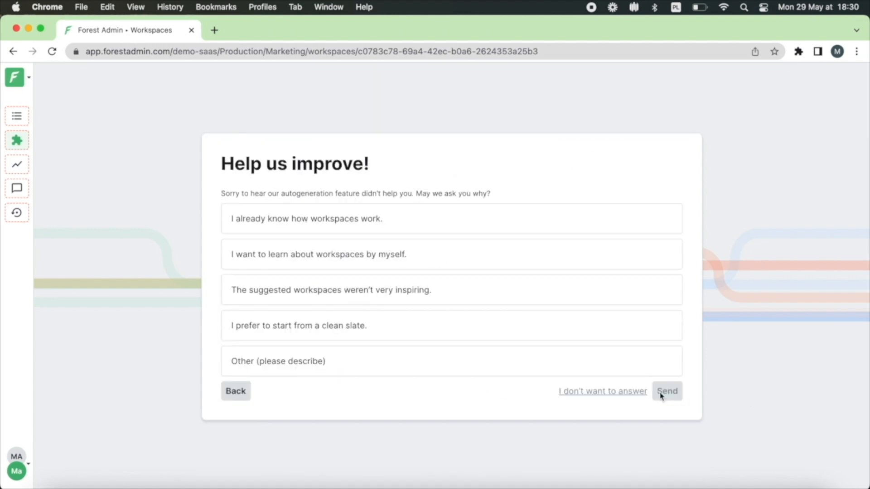
click(667, 391)
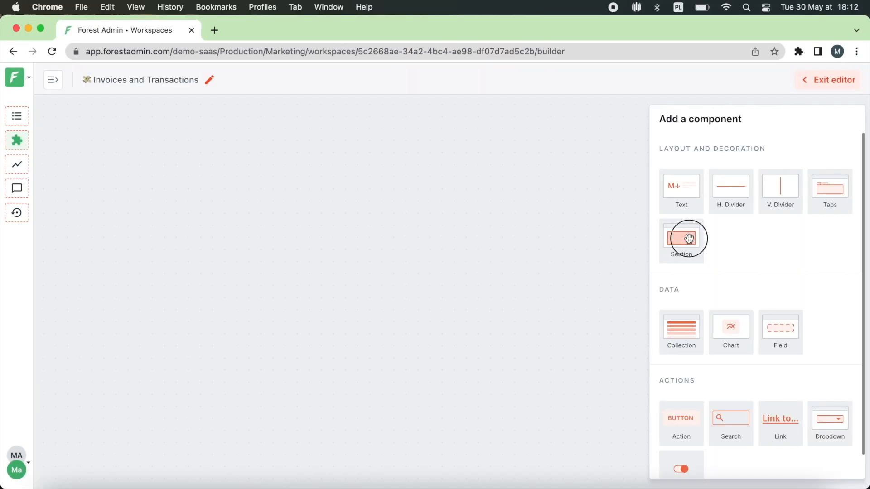
- Add a Section component to the empty Invoices and Transactions canvas
click(680, 238)
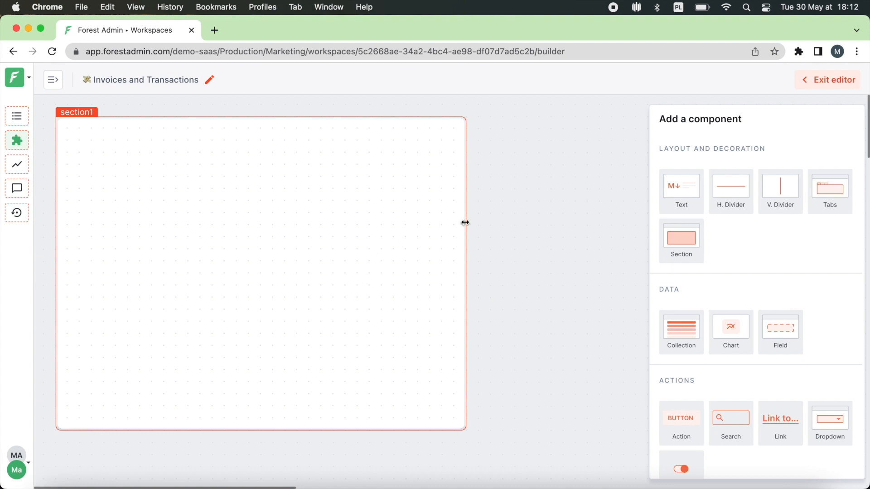
scroll(down, 3)
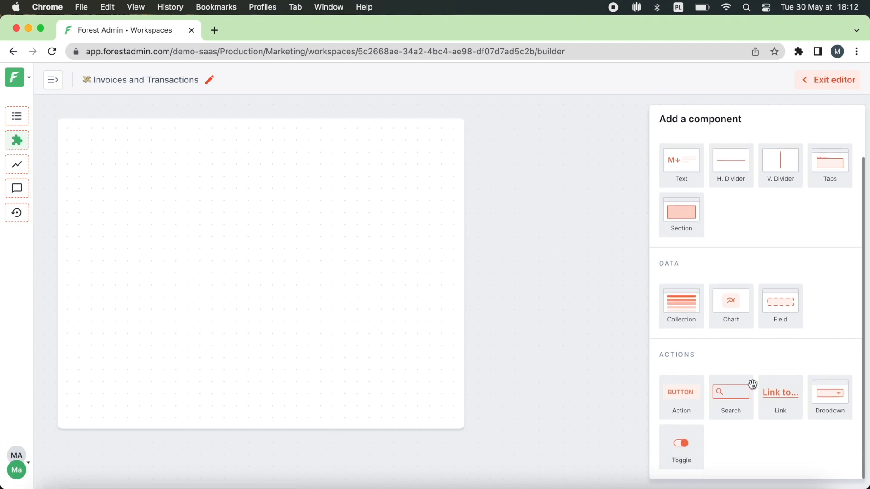
- Place a Search component in the section, set its placeholder, and save it
drag(730, 393, 193, 177)
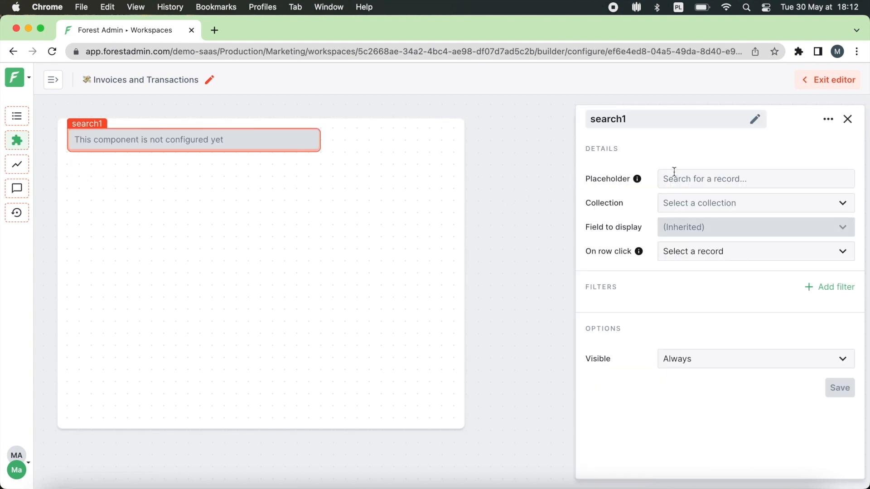
click(754, 203)
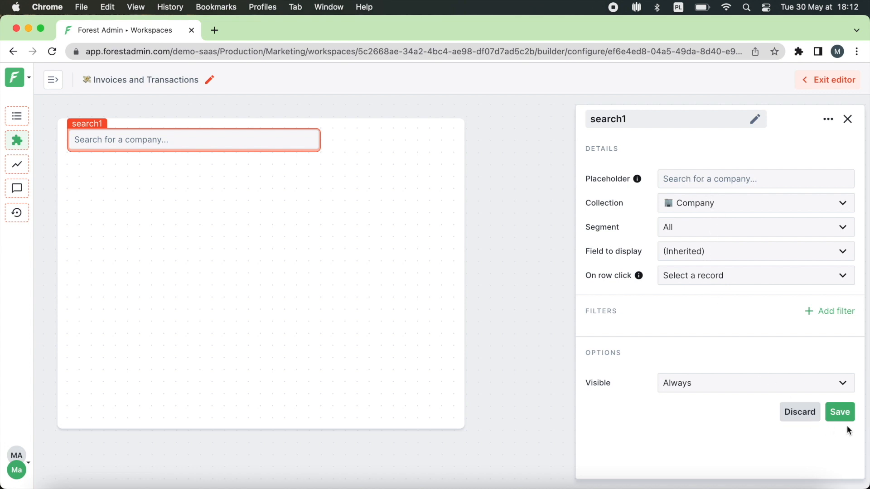
click(839, 412)
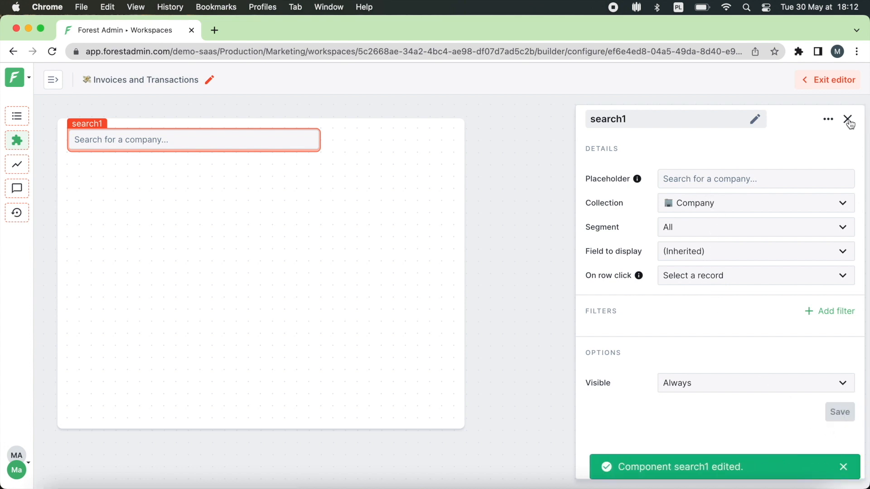
click(848, 119)
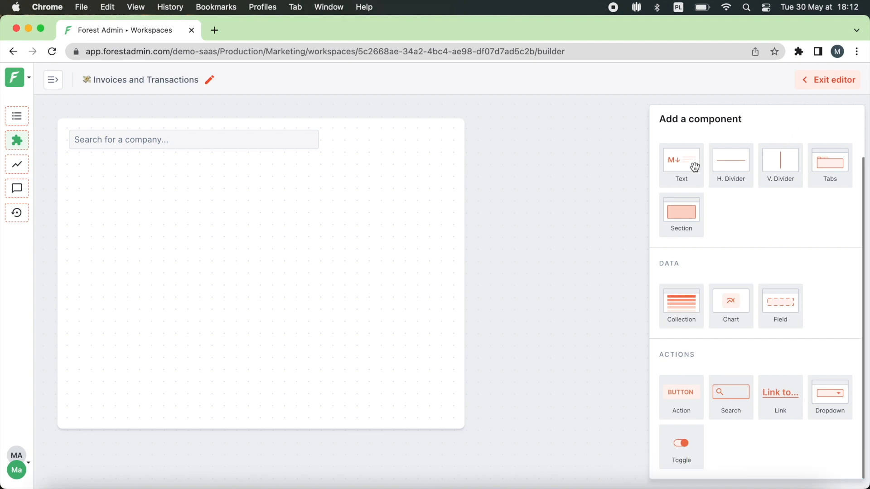
- Add a Text block below the search with value {{}} bound to search1's name
drag(680, 160, 116, 177)
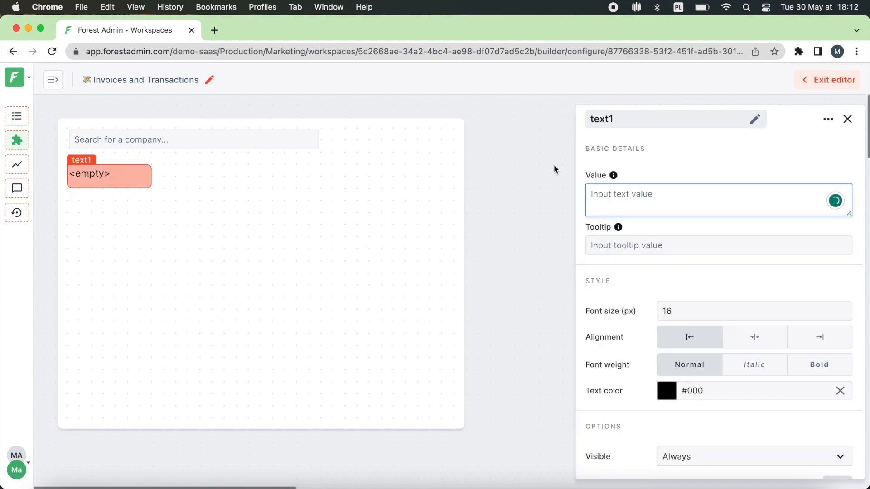
text({{}})
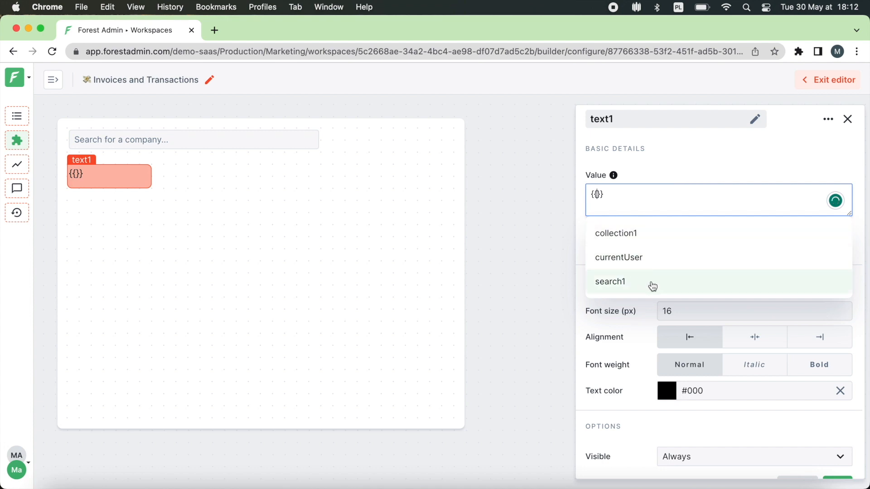
click(610, 281)
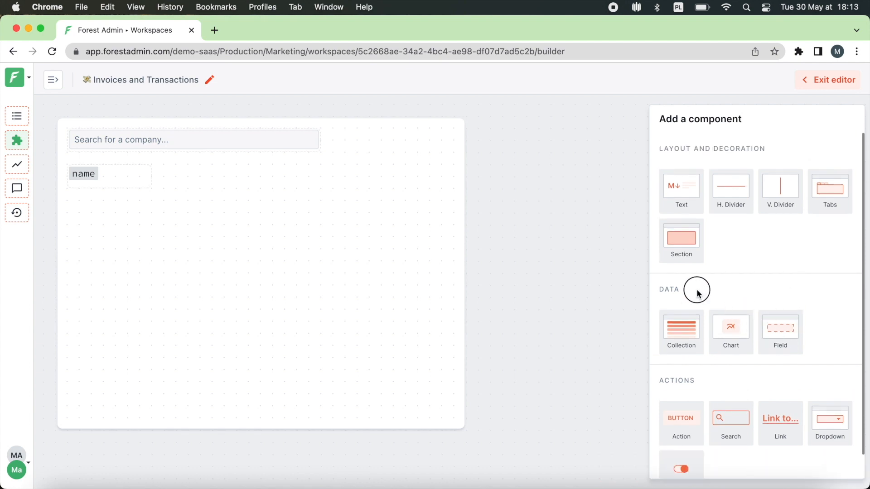
- Add a Field labelled 'Current plan' showing search1's current plan, and save it
click(780, 327)
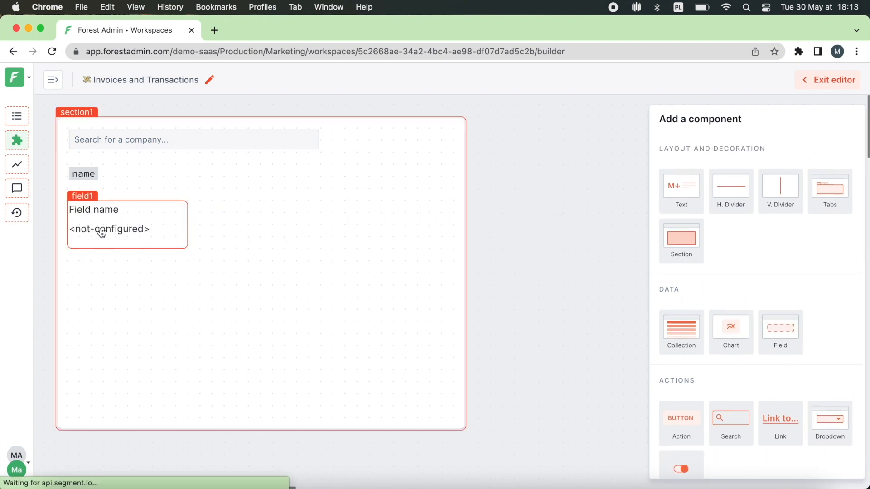
click(126, 224)
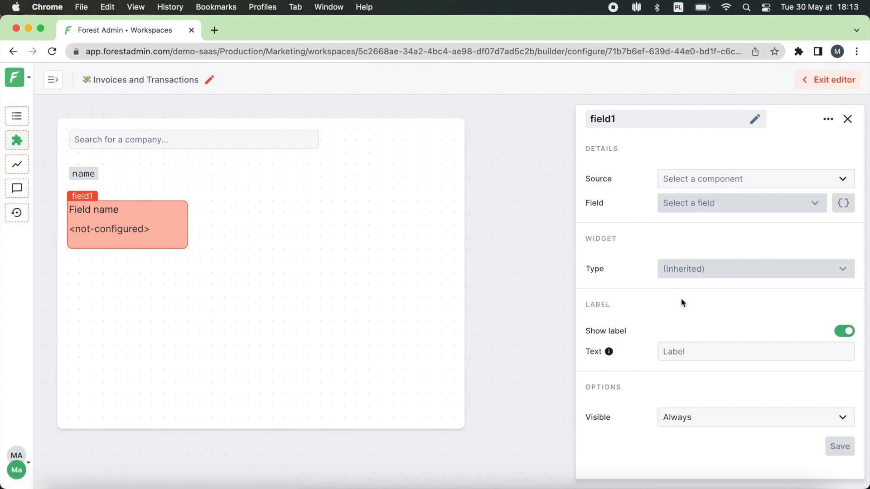
click(754, 351)
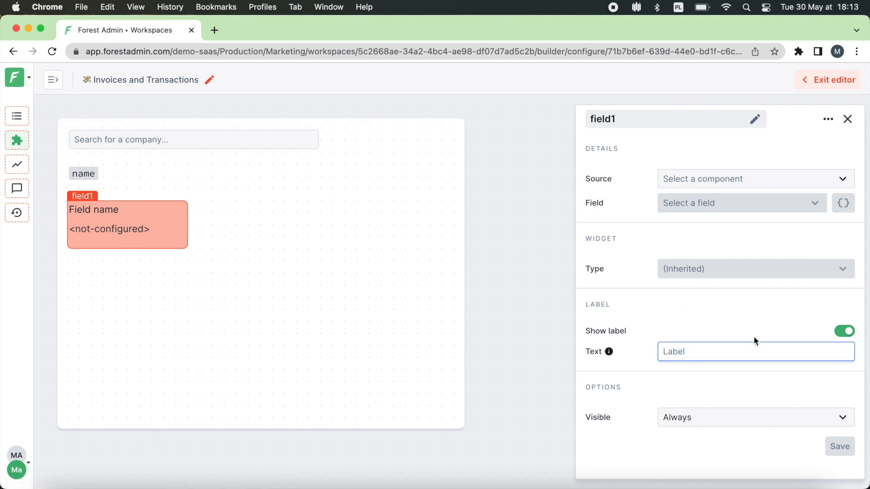
text(Current pl)
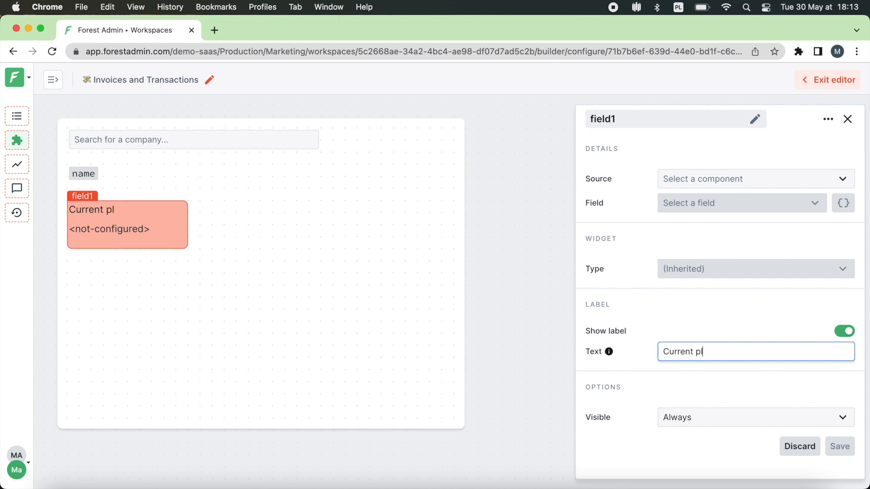
text(an)
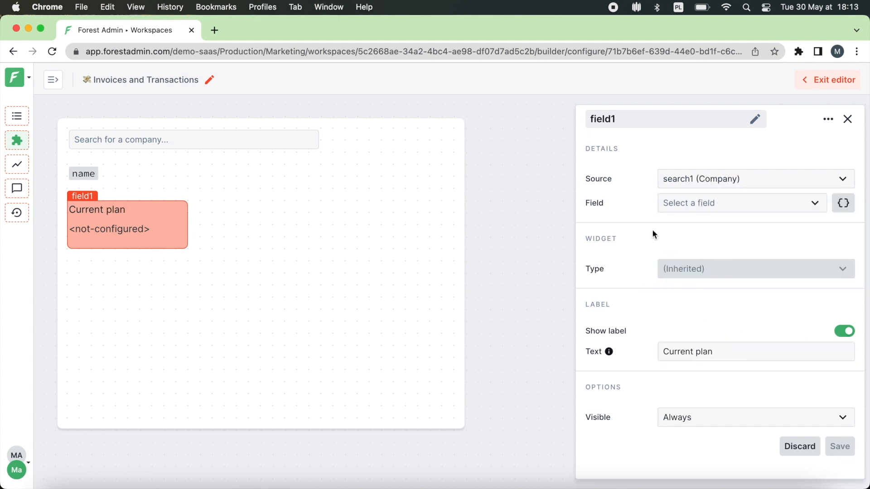
click(741, 203)
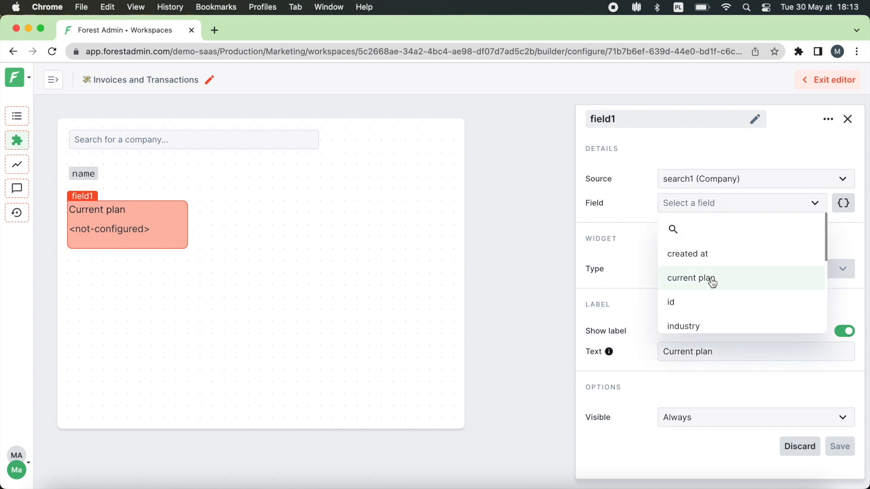
click(690, 278)
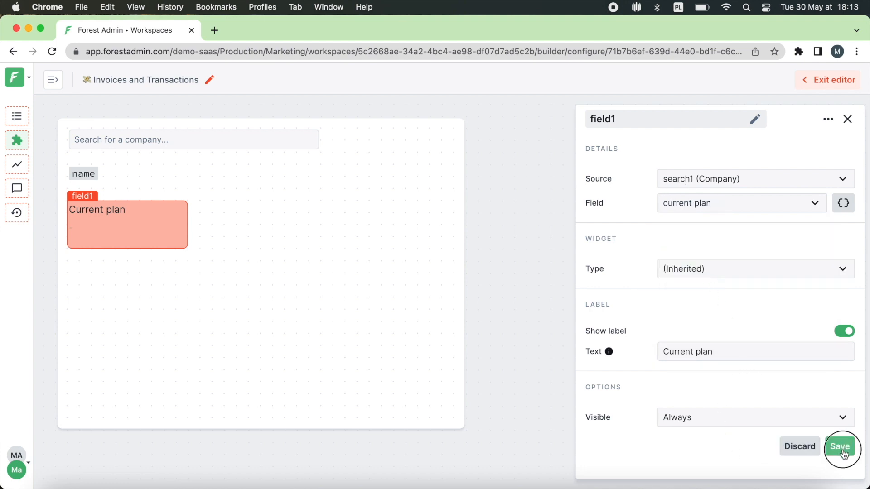
click(839, 445)
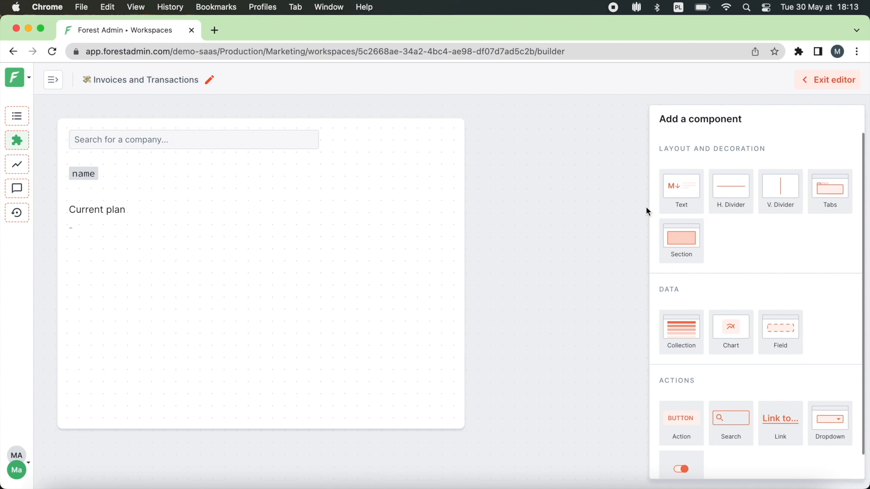
mouse_move(567, 257)
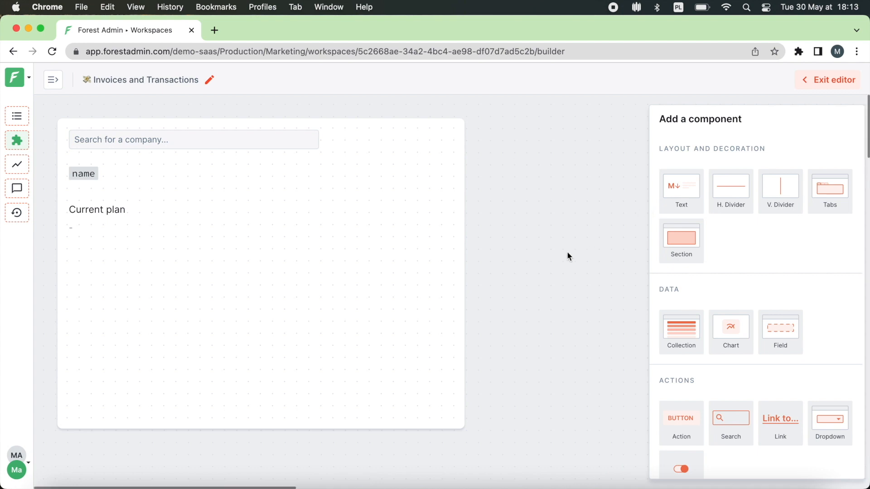
mouse_move(531, 260)
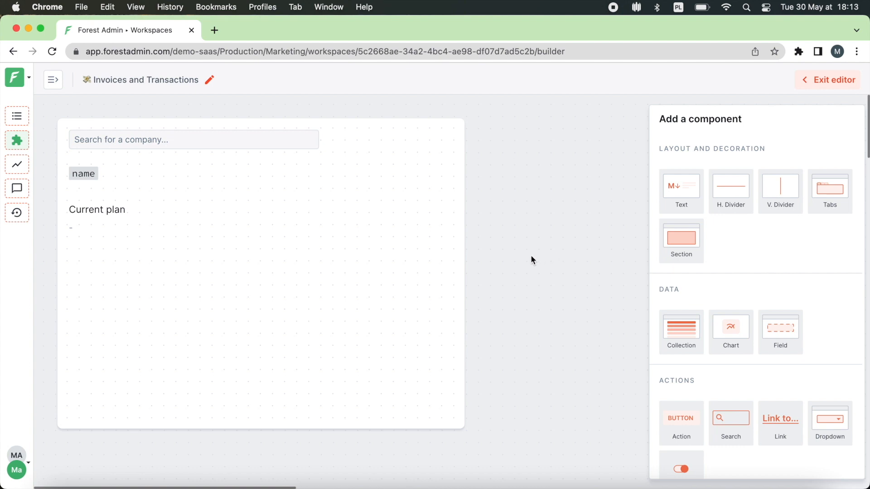
- Scroll the Add a component panel down to reach the Action component
scroll(down, 3)
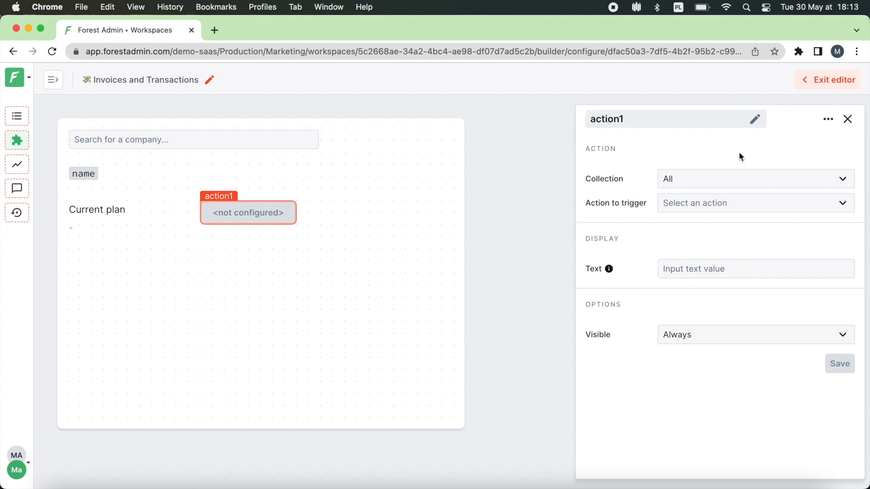
- Set the action's collection to Company and its action to Change plan
click(753, 179)
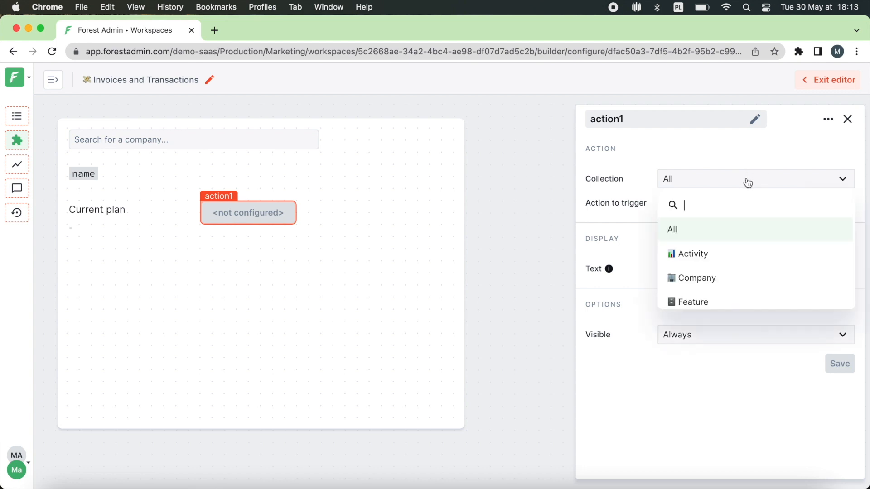
click(696, 277)
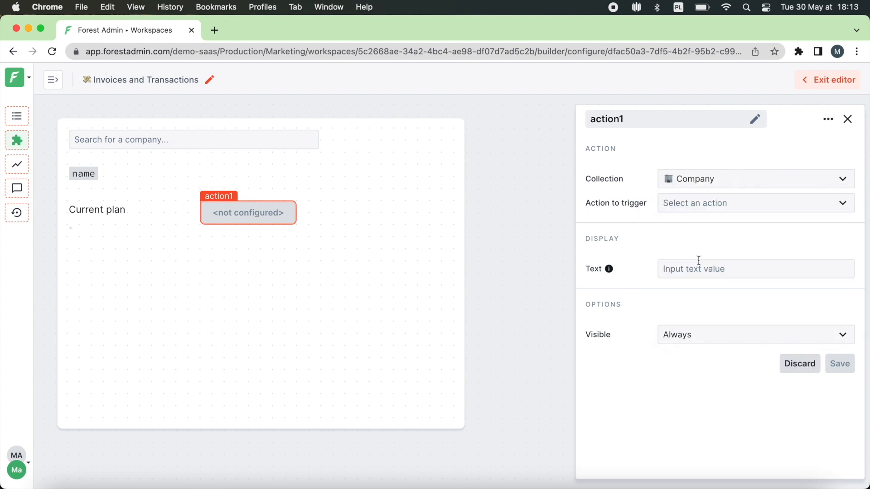
mouse_move(724, 205)
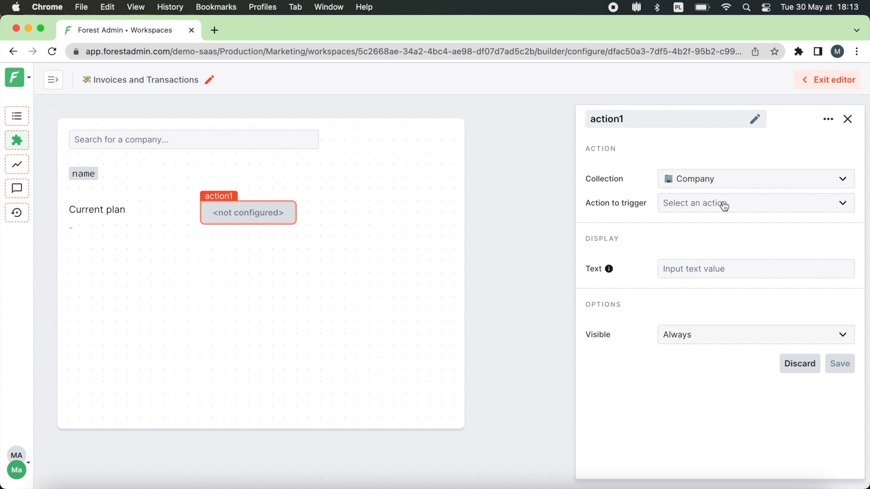
click(753, 202)
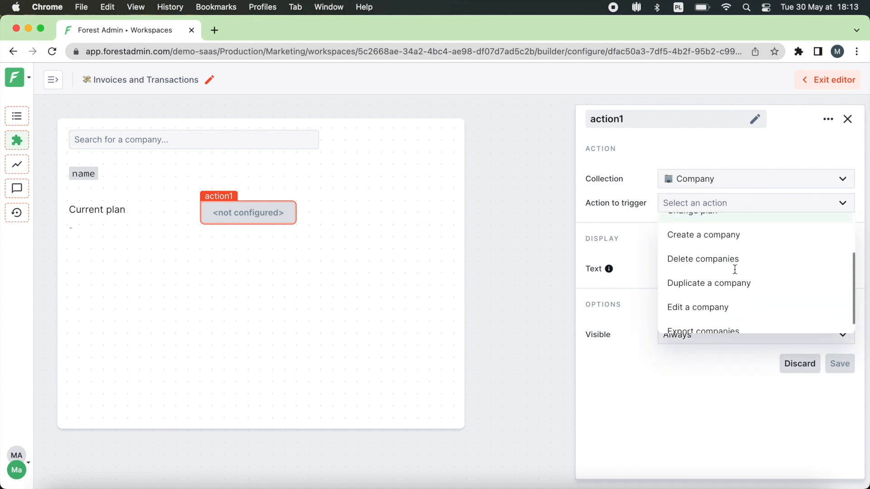
click(686, 211)
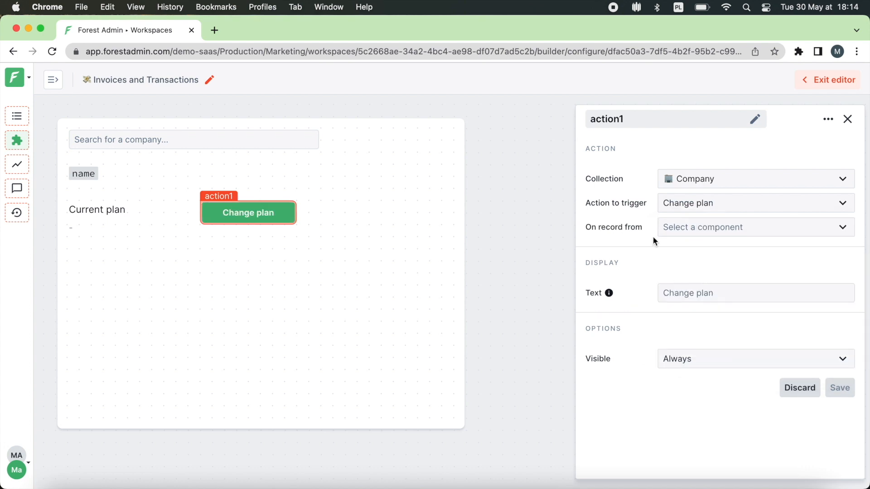
- Set Change plan visible only when a source record is selected, save, and exit the editor
click(754, 227)
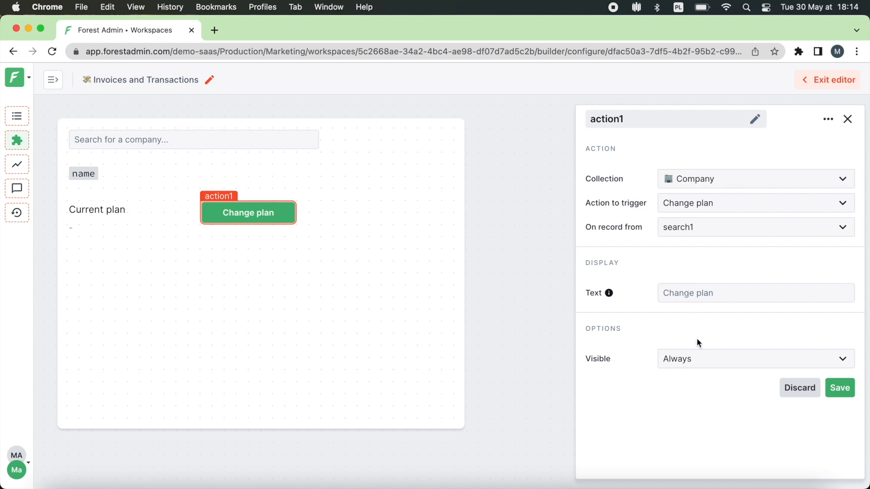
mouse_move(753, 366)
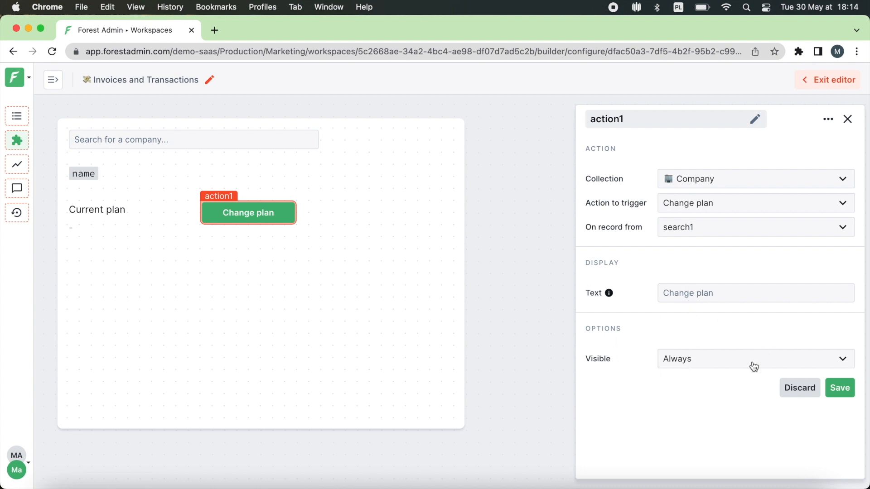
click(755, 358)
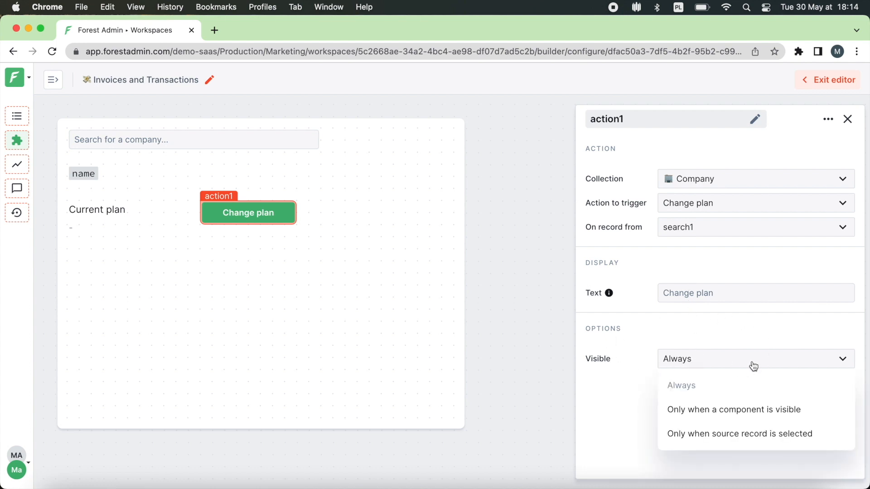
mouse_move(733, 409)
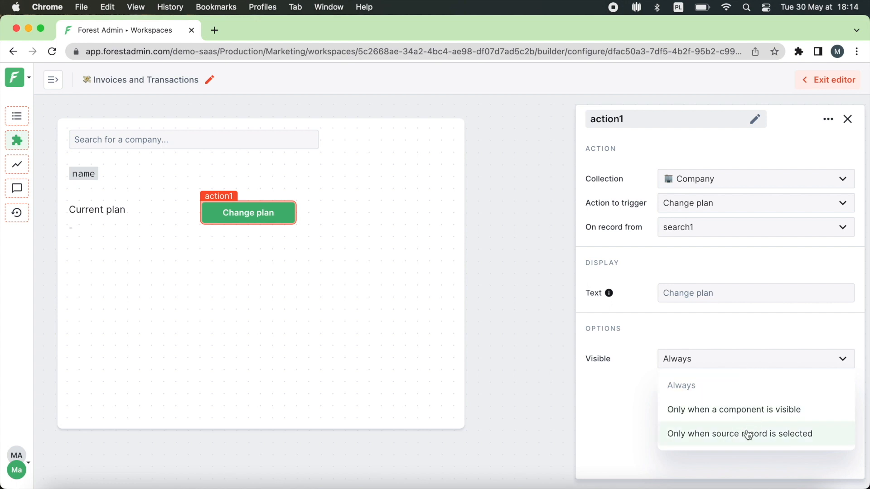
mouse_move(692, 448)
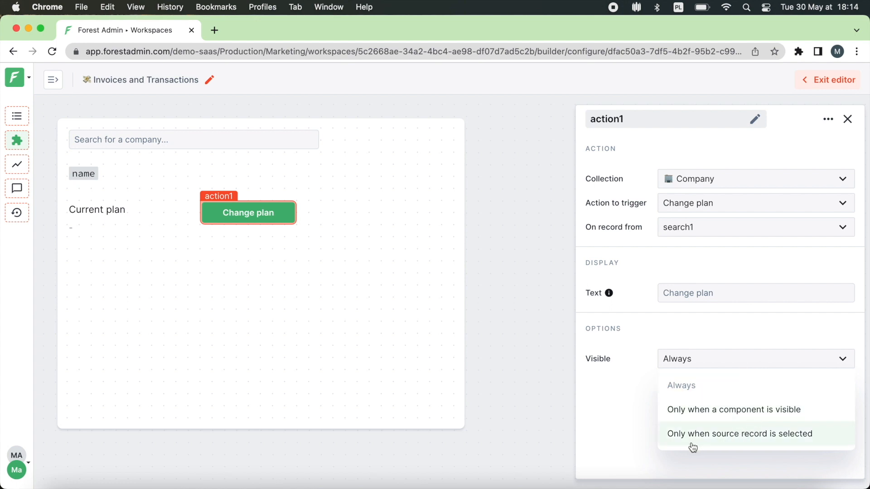
click(739, 434)
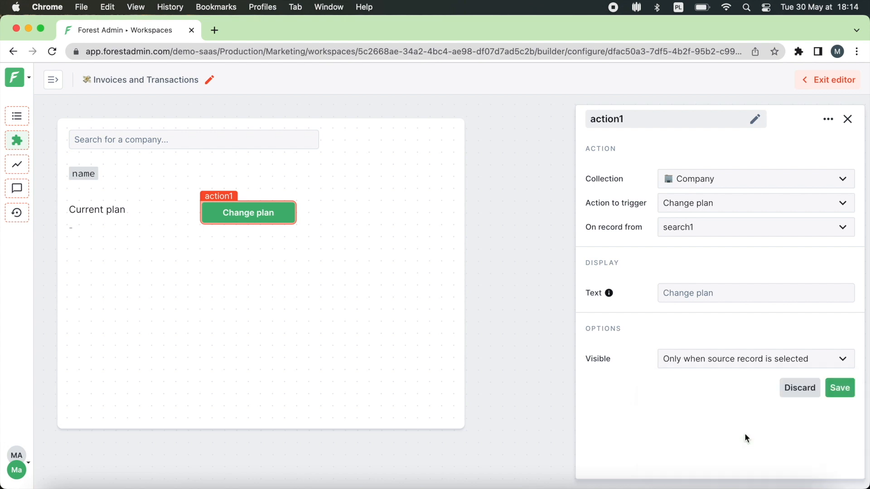
click(840, 387)
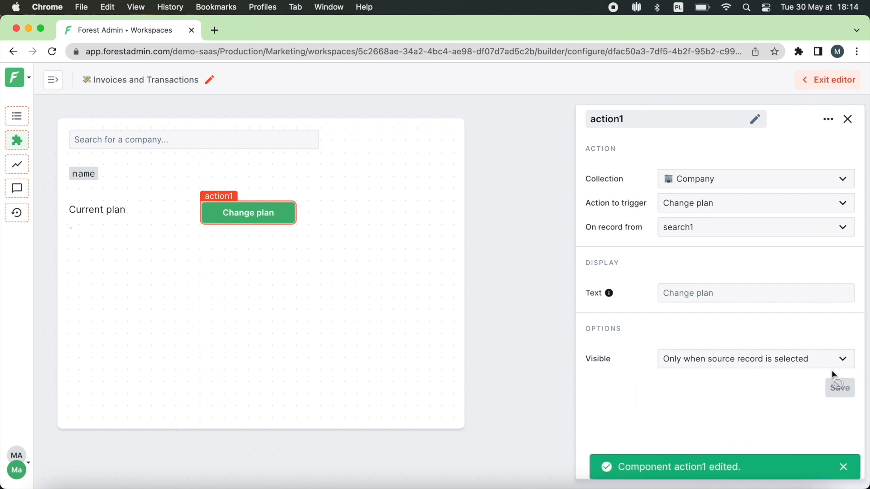
click(833, 79)
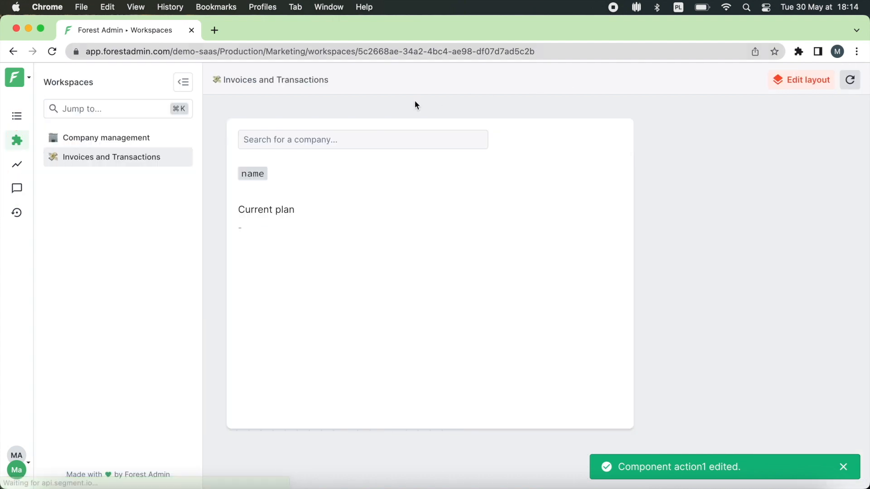
- Search 'pied', change PiedPiper's plan via the 'year' option, then return to layout editing
text(pied)
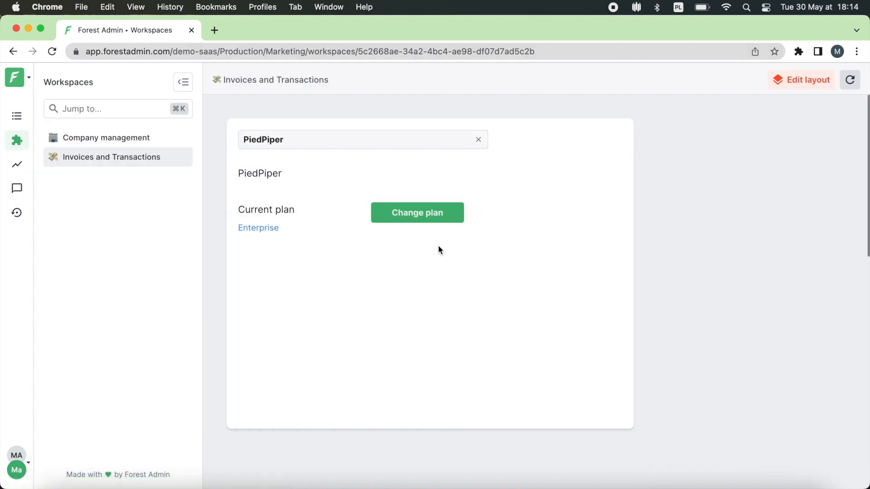
click(417, 213)
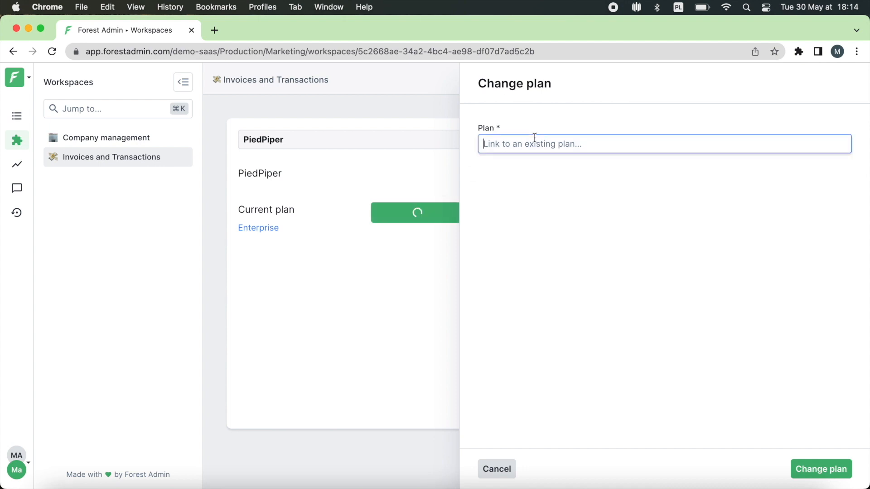
text(year)
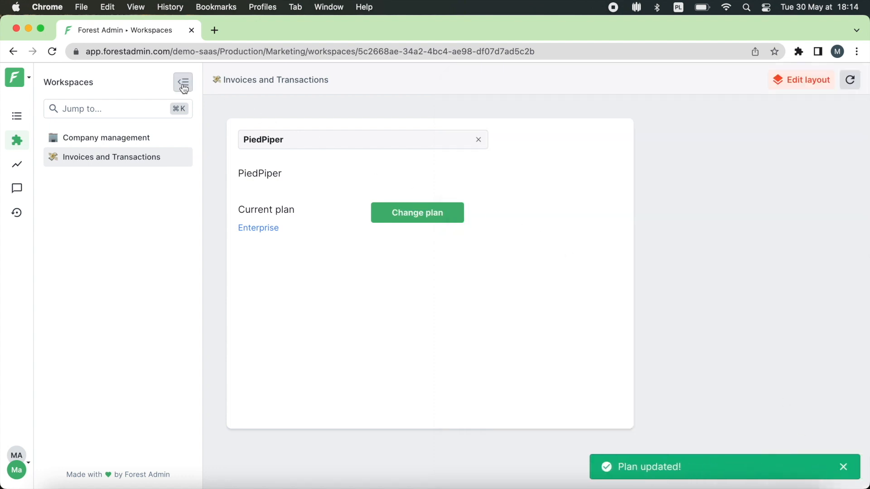
click(183, 82)
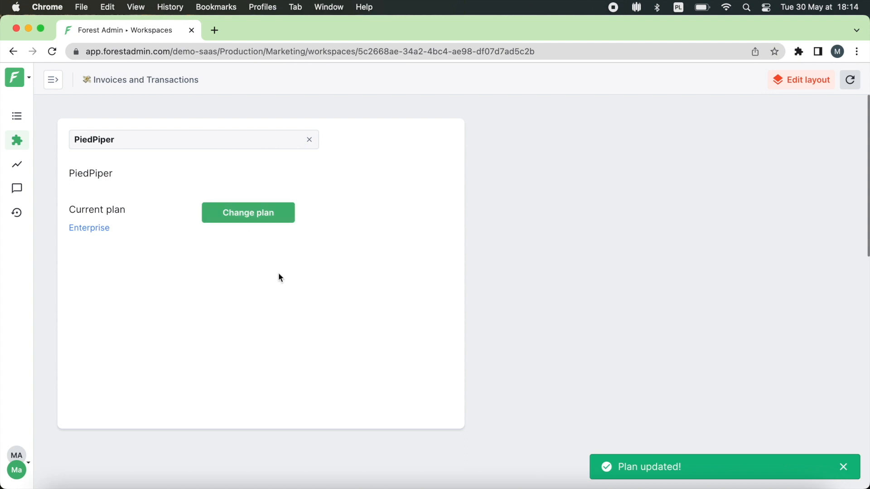
mouse_move(649, 278)
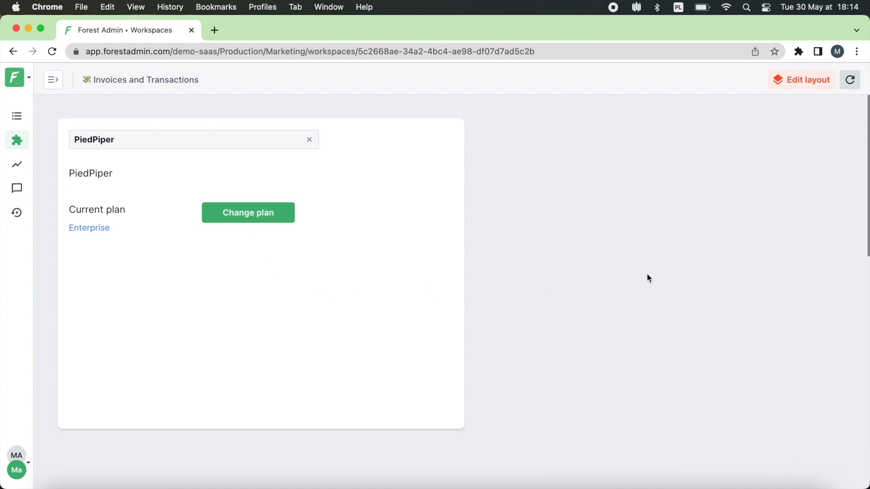
click(801, 79)
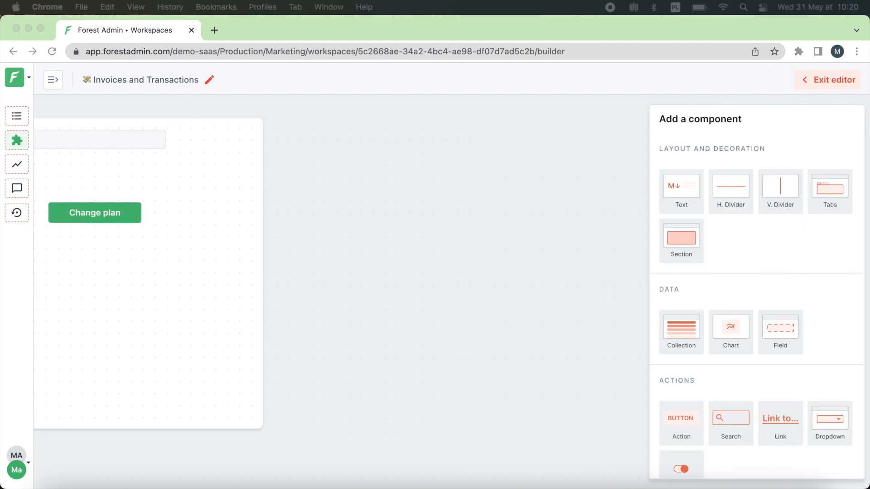
mouse_move(526, 202)
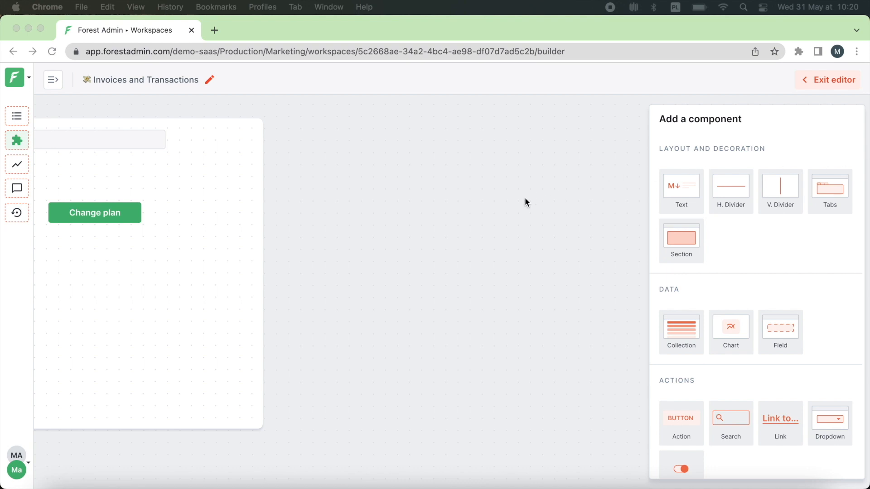
mouse_move(682, 248)
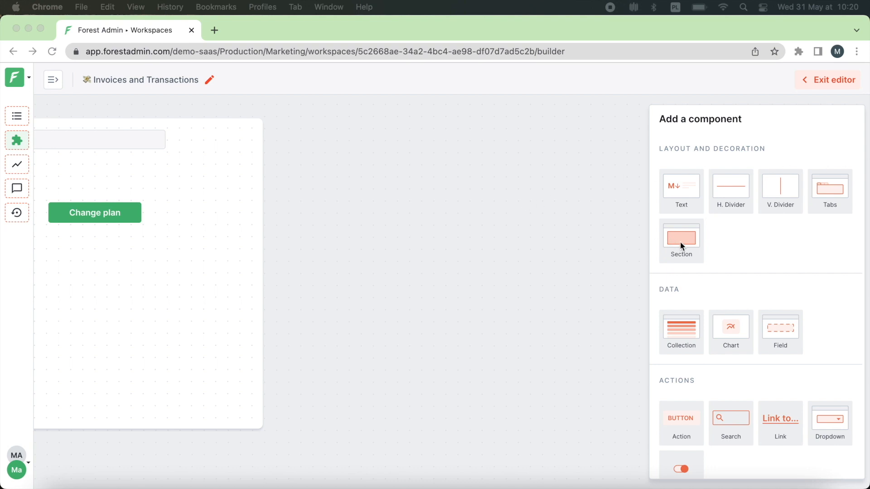
- Add section2 to the layout, open its settings, and close the settings panel
click(680, 237)
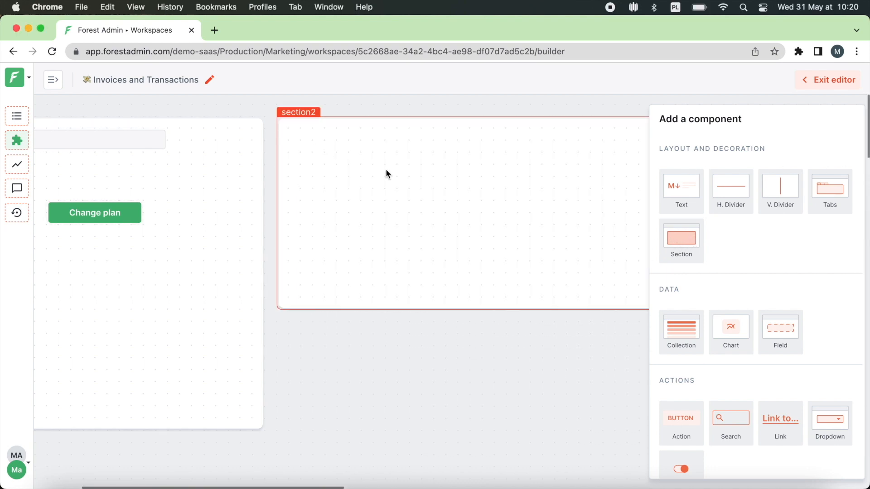
click(298, 112)
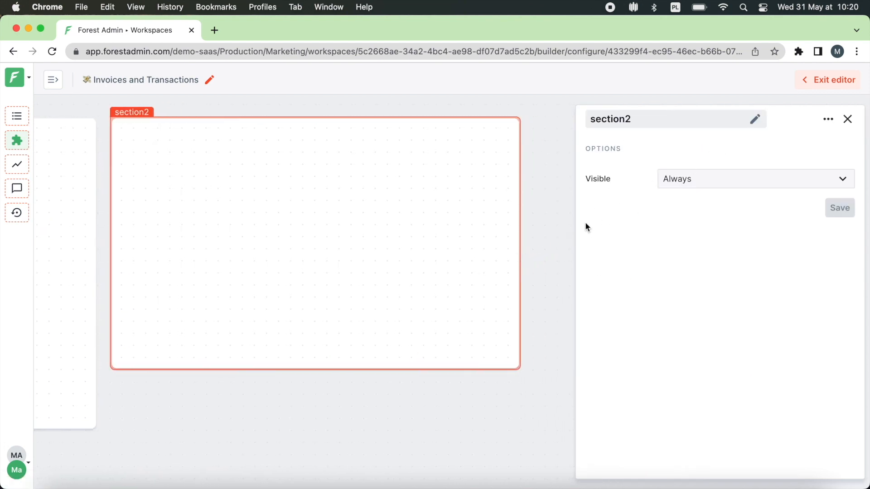
click(847, 119)
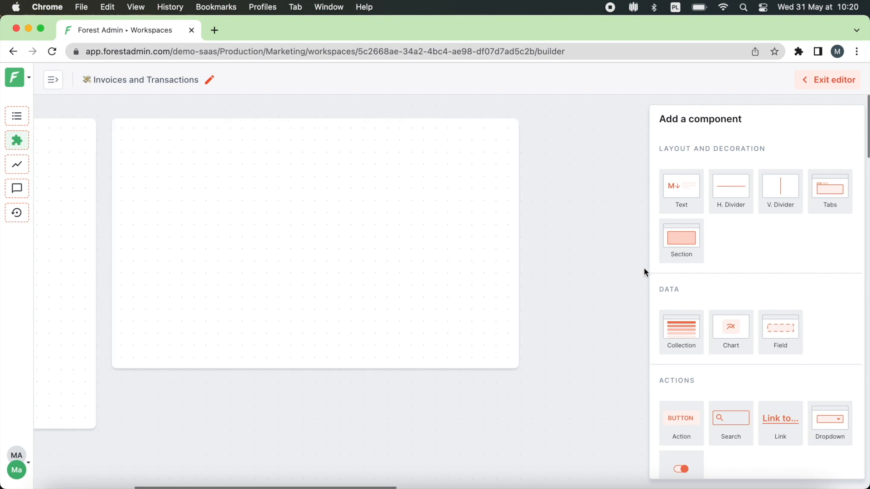
- Drag a chart into section2 and name it 'Users weekly'
drag(730, 326, 387, 215)
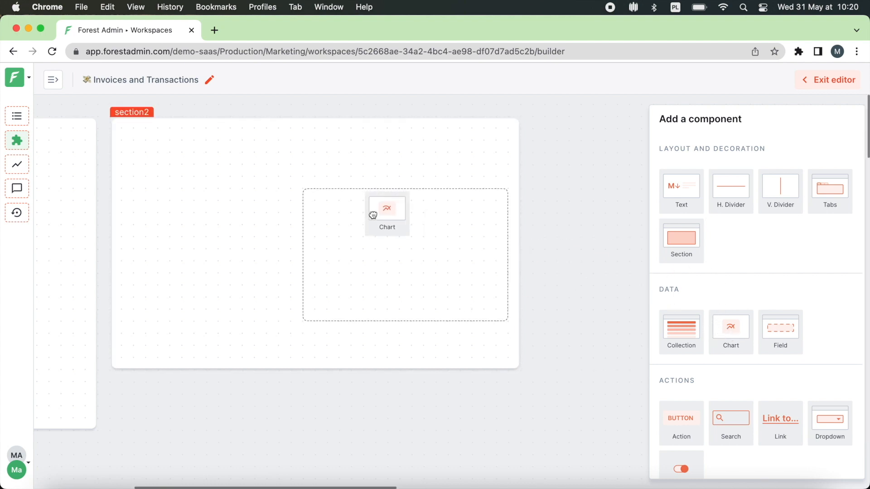
drag(386, 208, 222, 195)
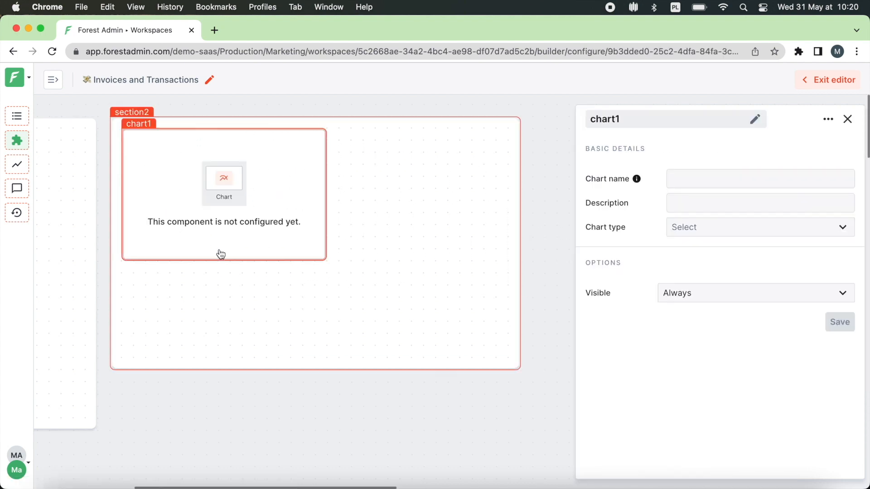
click(758, 178)
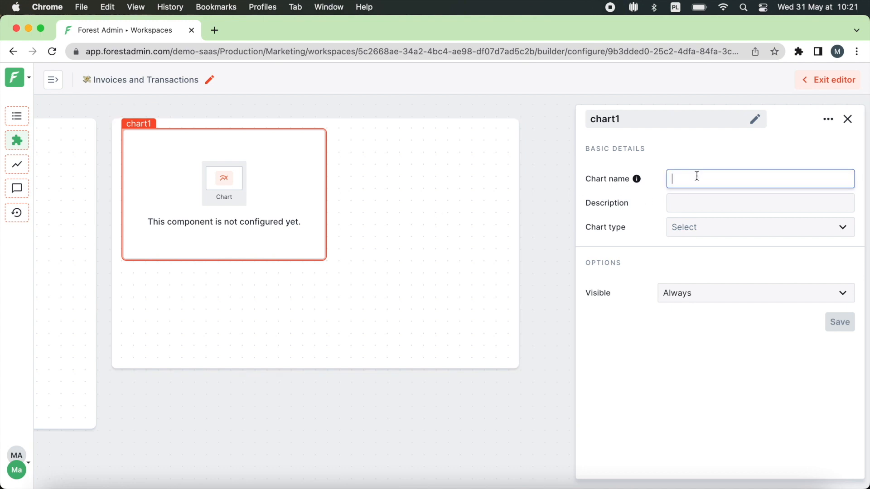
text(Users weekl)
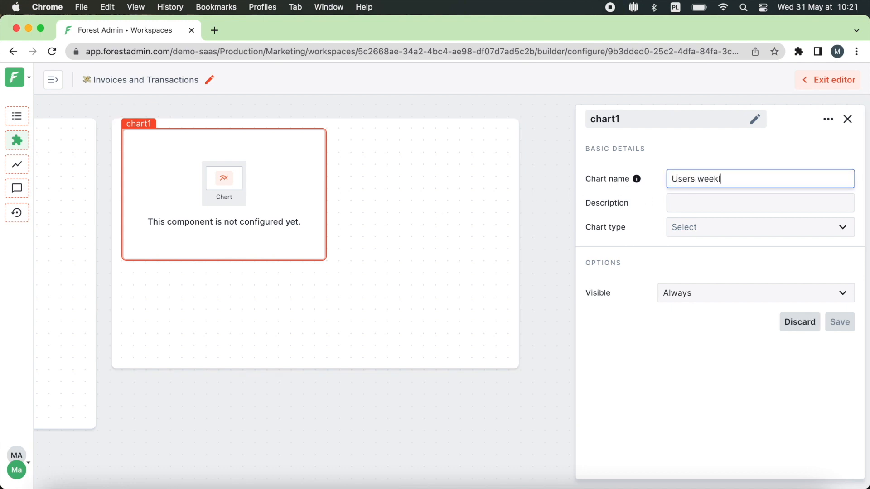
- Make the chart time based, counting Activity by logged at per week
click(759, 227)
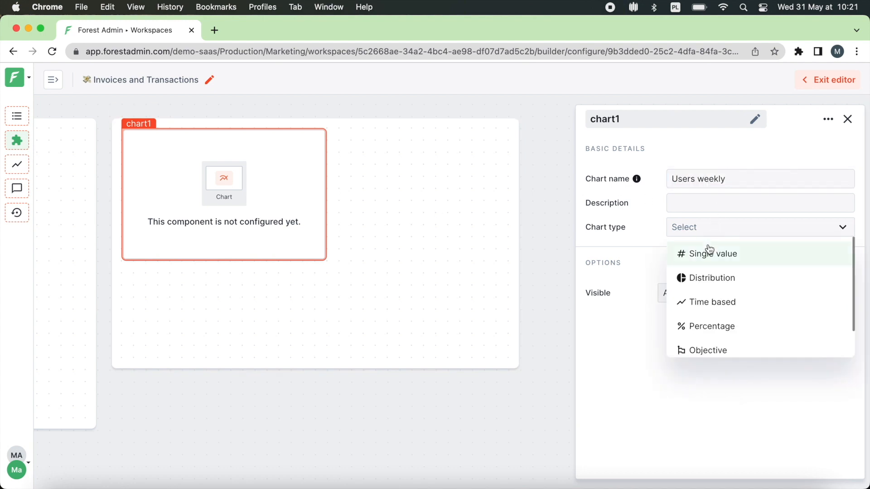
click(713, 301)
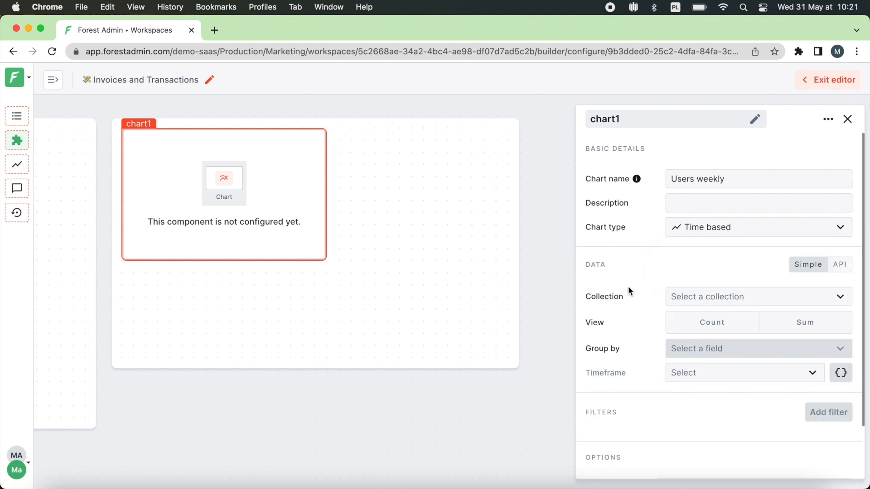
scroll(down, 3)
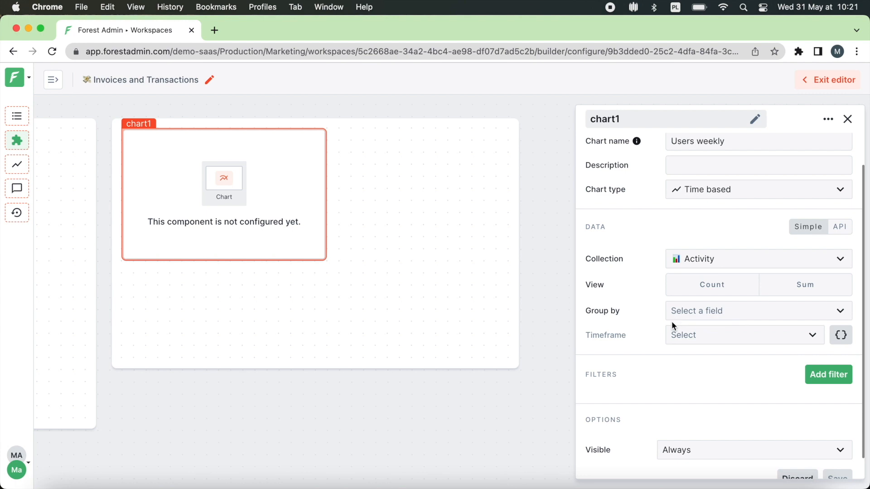
mouse_move(671, 326)
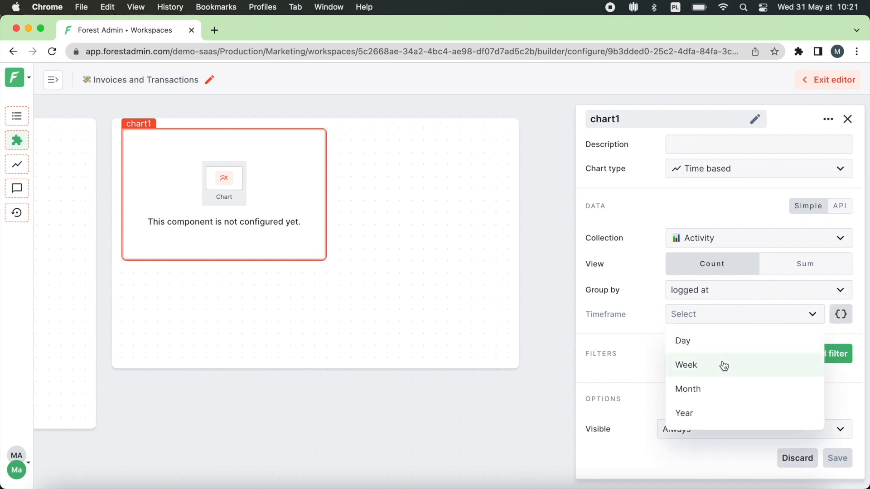
click(687, 365)
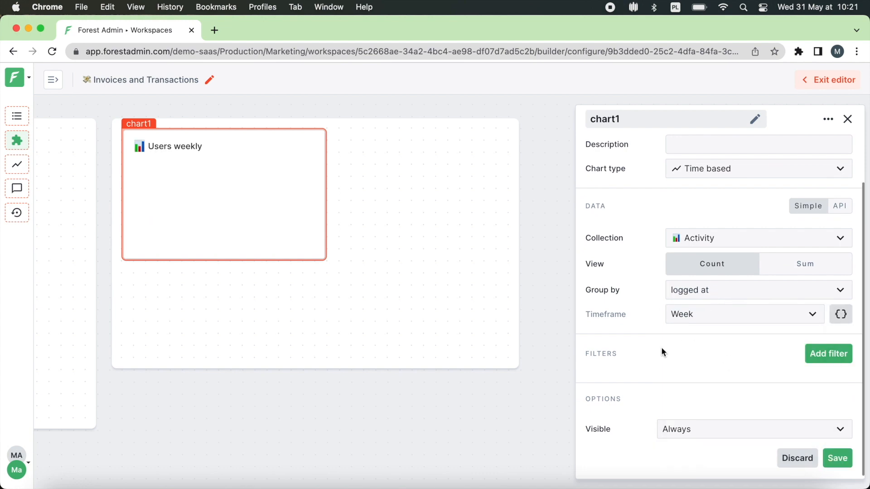
mouse_move(754, 364)
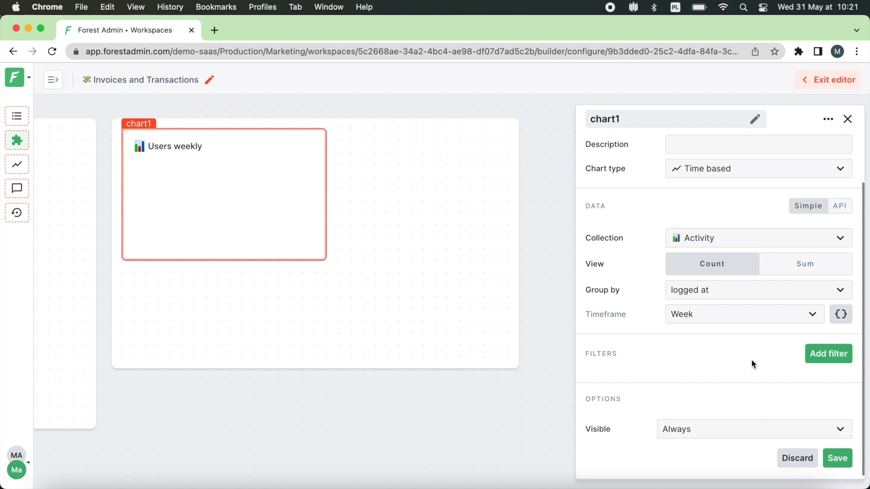
- Filter the chart on company id = {{search1.selectedRecord.id}}, save it, and exit the editor
click(827, 354)
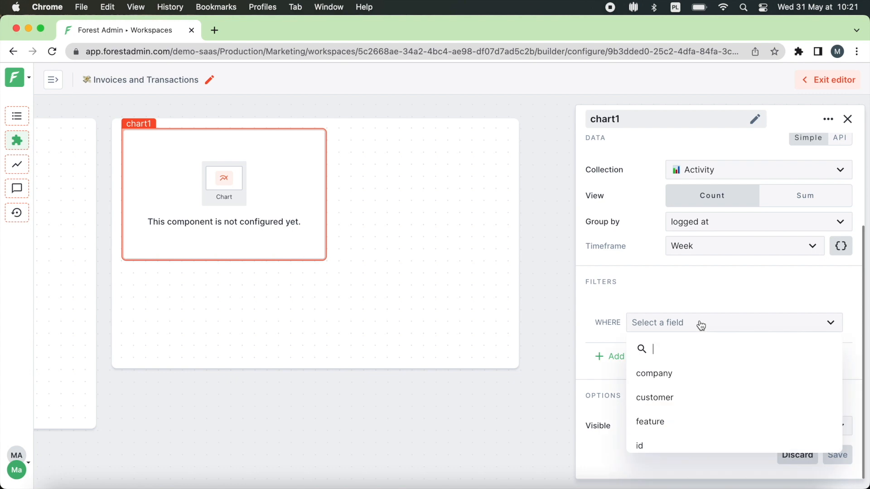
click(653, 373)
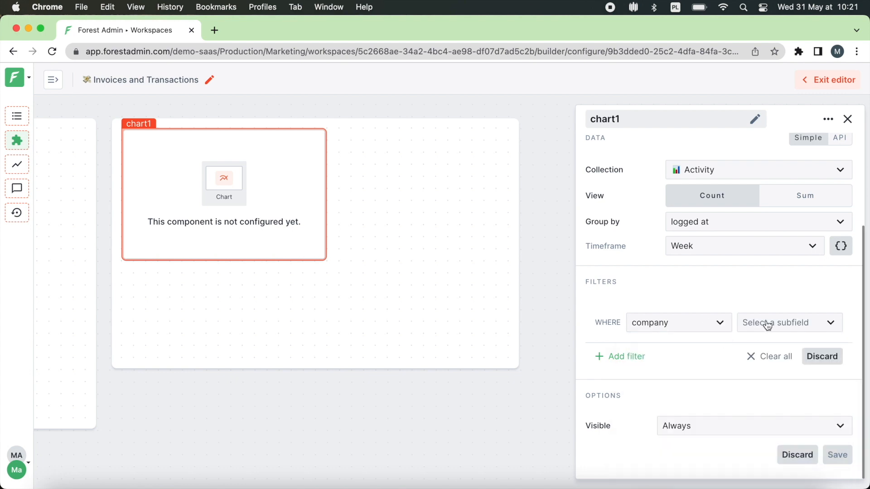
click(788, 322)
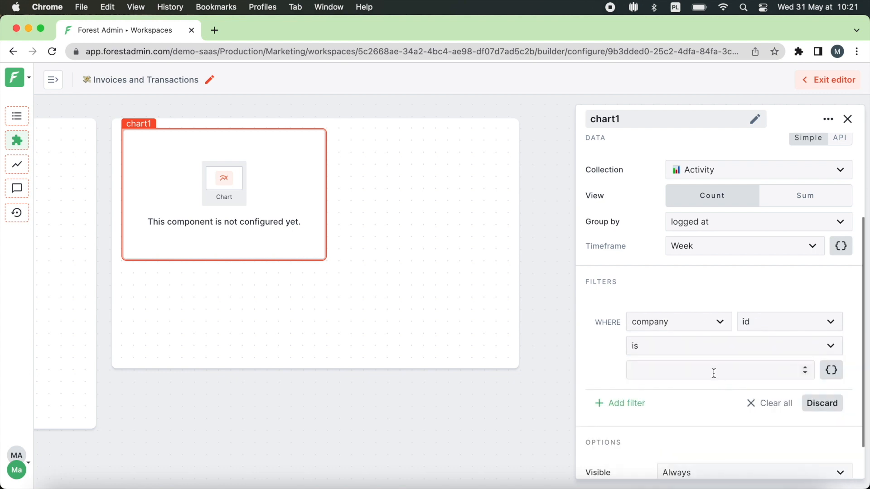
click(716, 370)
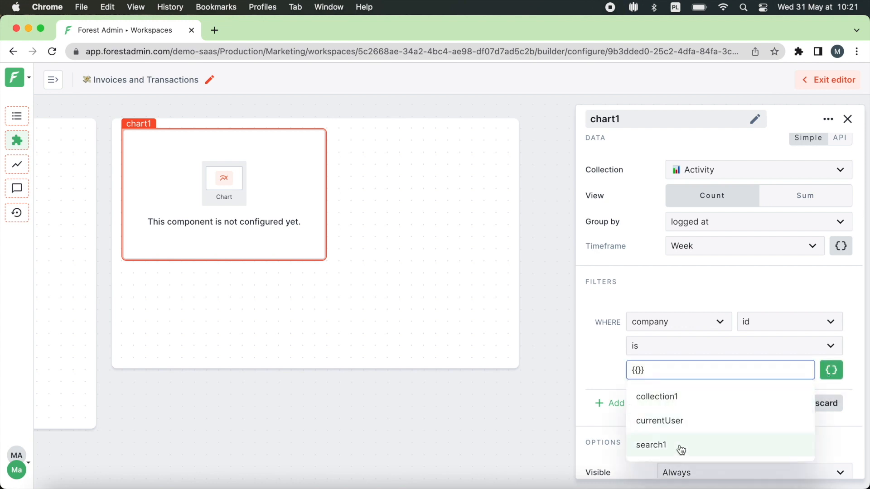
click(651, 445)
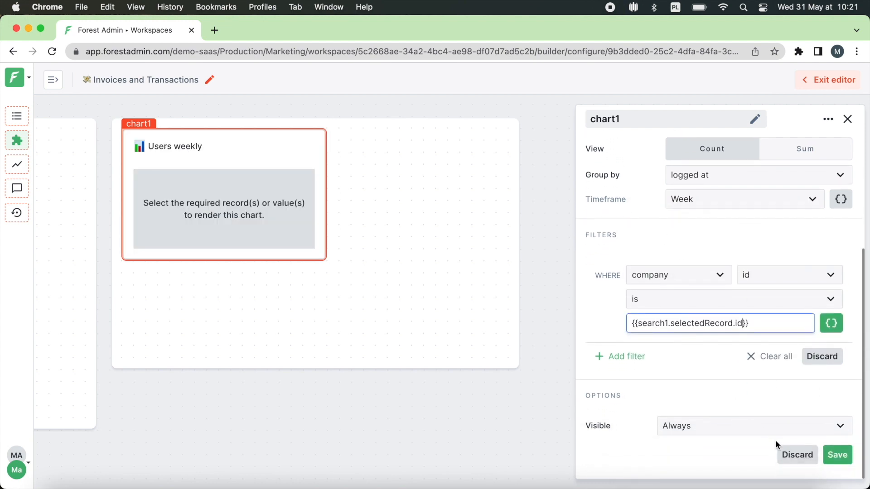
click(837, 455)
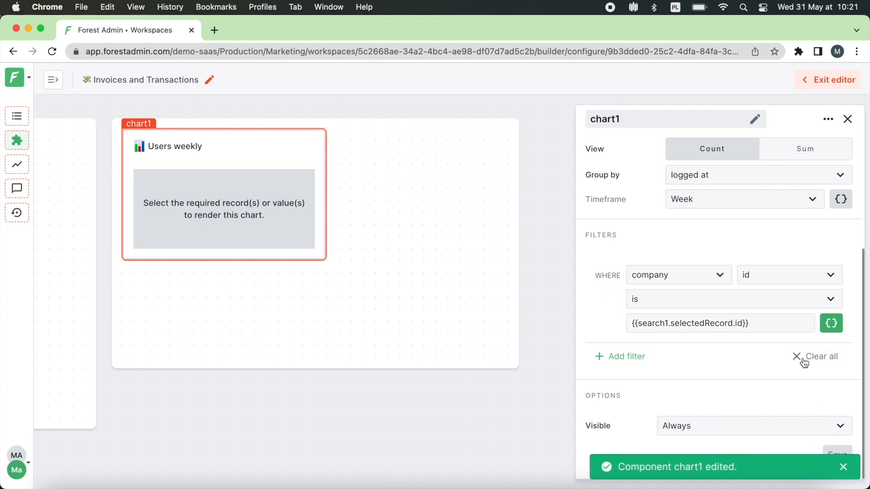
click(831, 79)
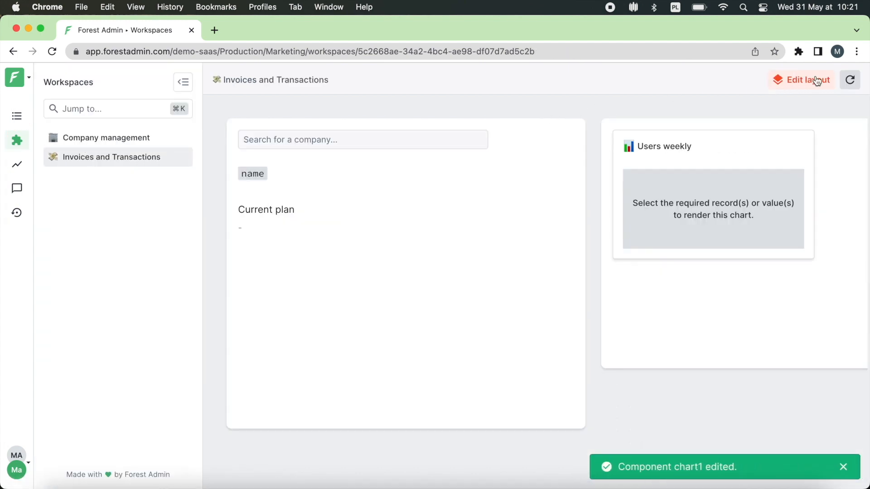
- Search 'pie' and filter Invoices where company id matches search1's selected company
text(pie)
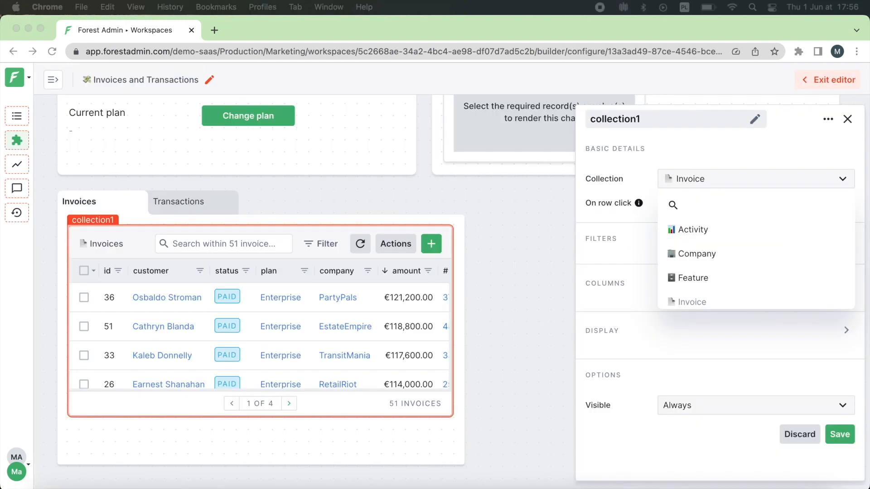
mouse_move(732, 185)
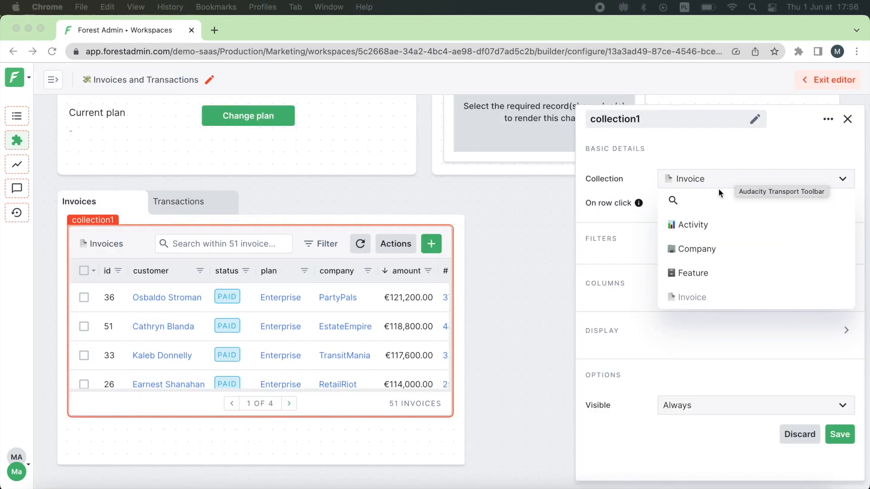
mouse_move(694, 249)
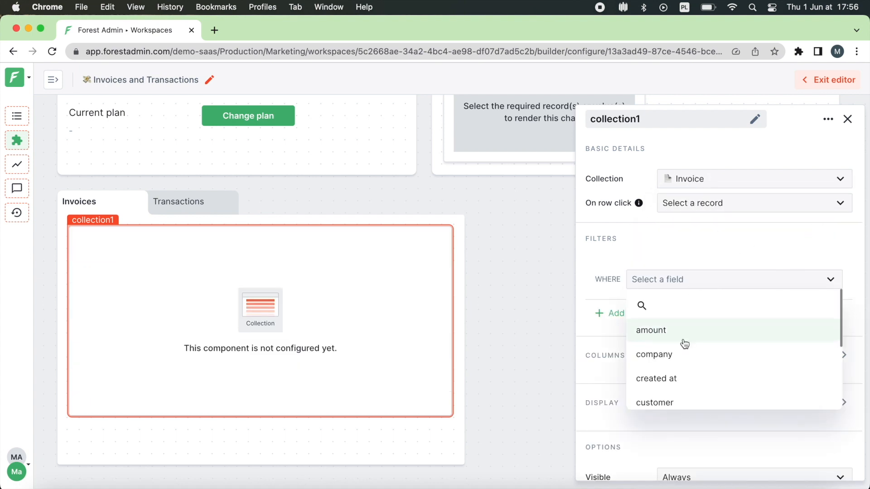
click(653, 354)
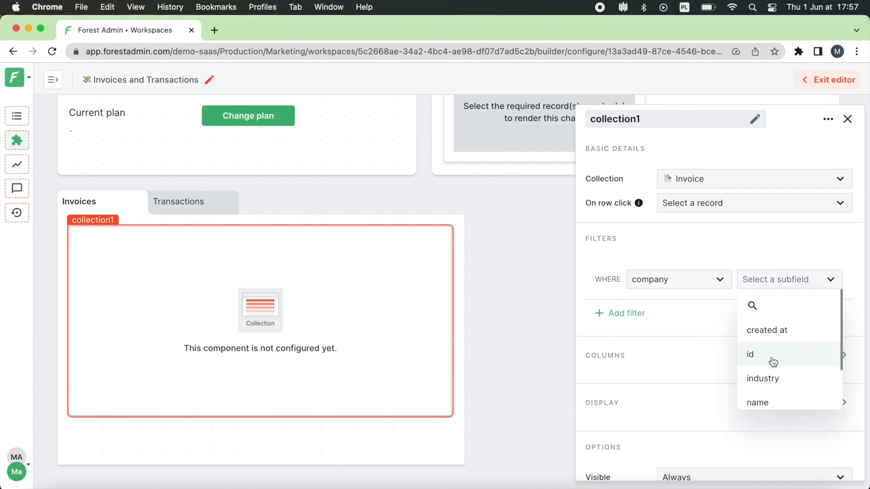
click(750, 354)
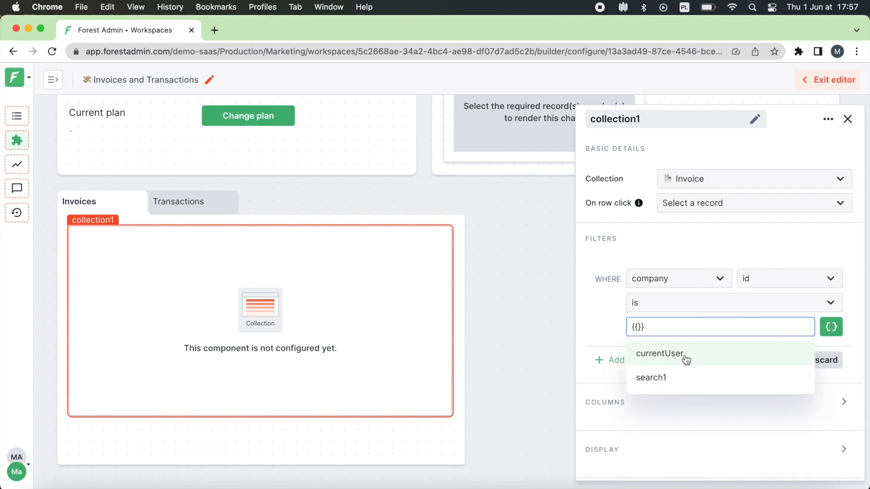
click(650, 378)
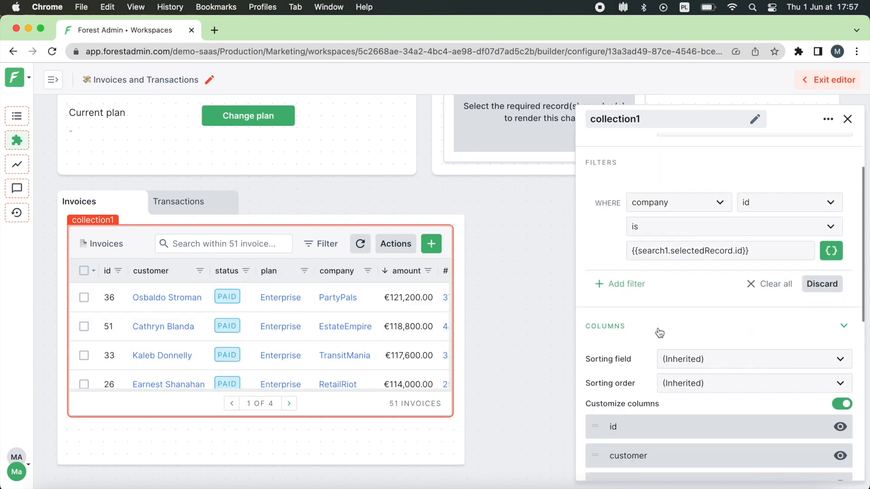
- Put company after id, keep only Show filters enabled, and show the table conditionally on a component
scroll(down, 3)
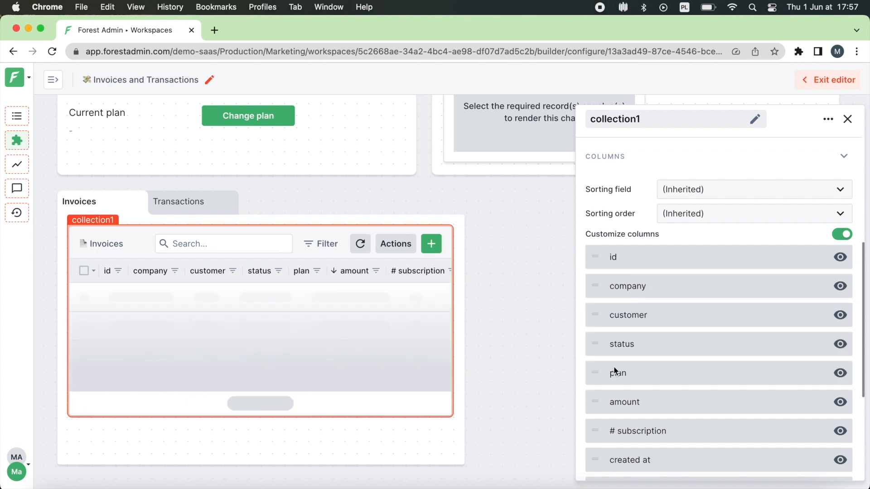
scroll(down, 3)
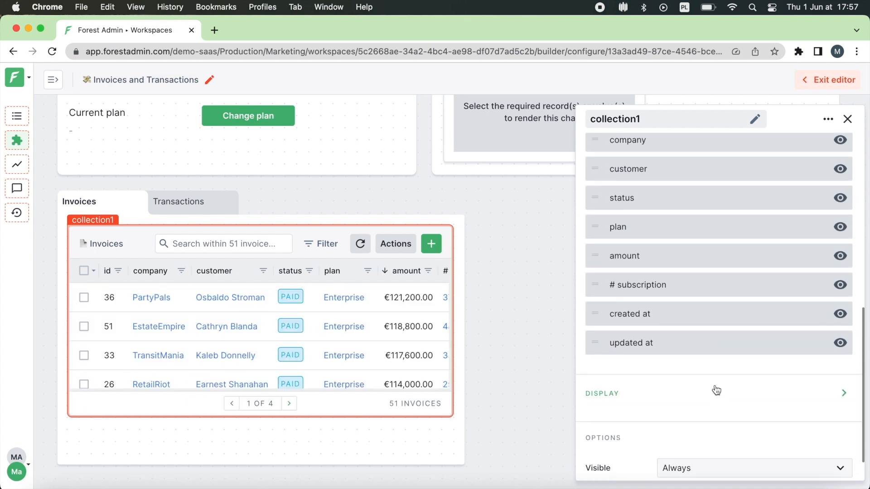
click(601, 393)
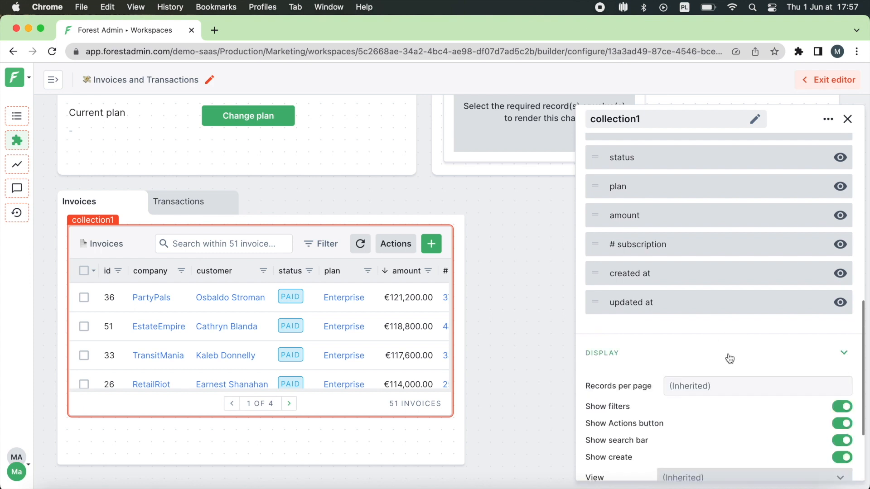
scroll(down, 3)
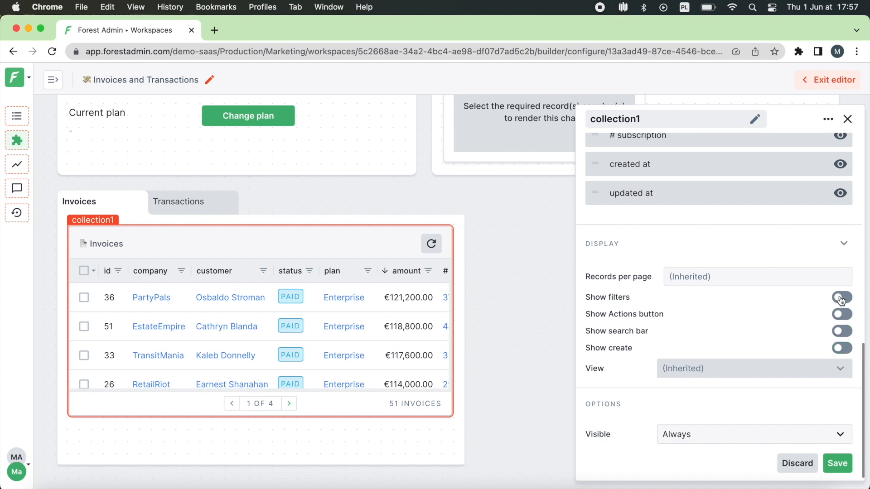
click(841, 297)
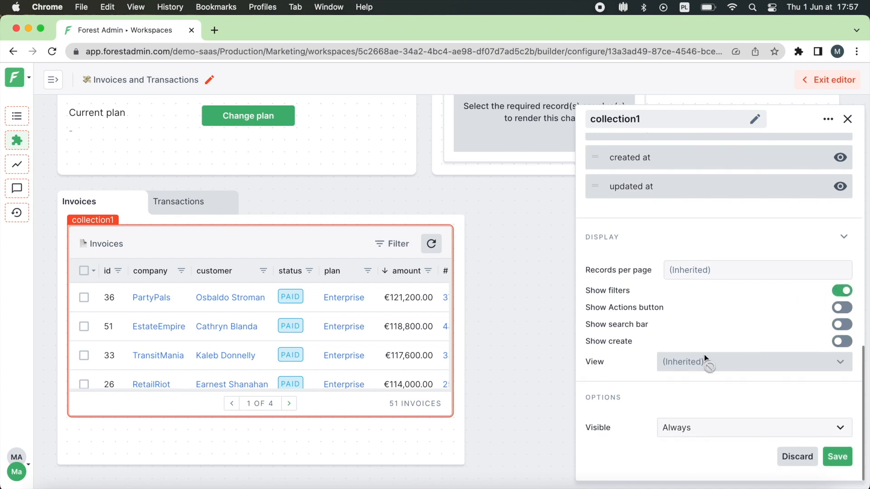
click(752, 427)
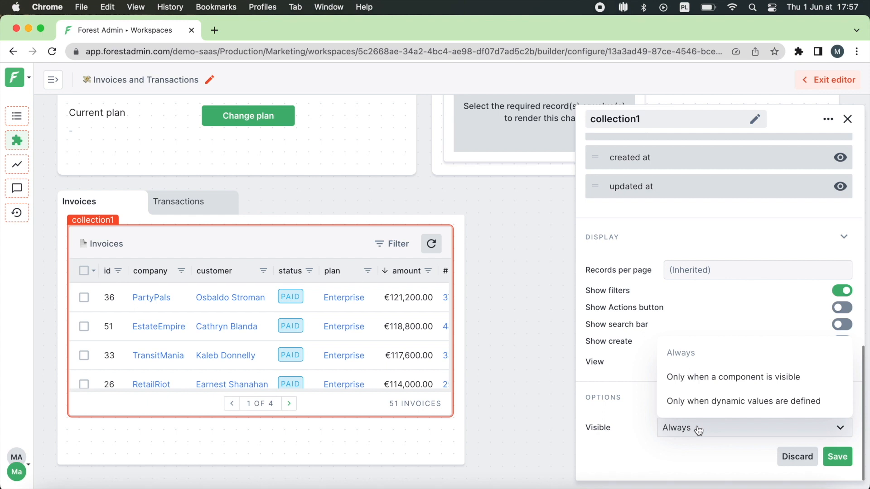
click(734, 376)
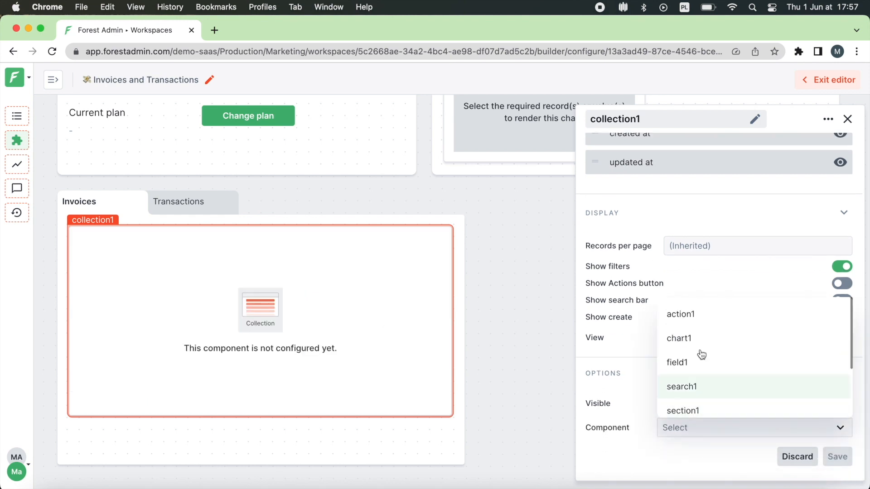
- Tie the Invoices table's visibility to search1, then duplicate the table component
click(681, 314)
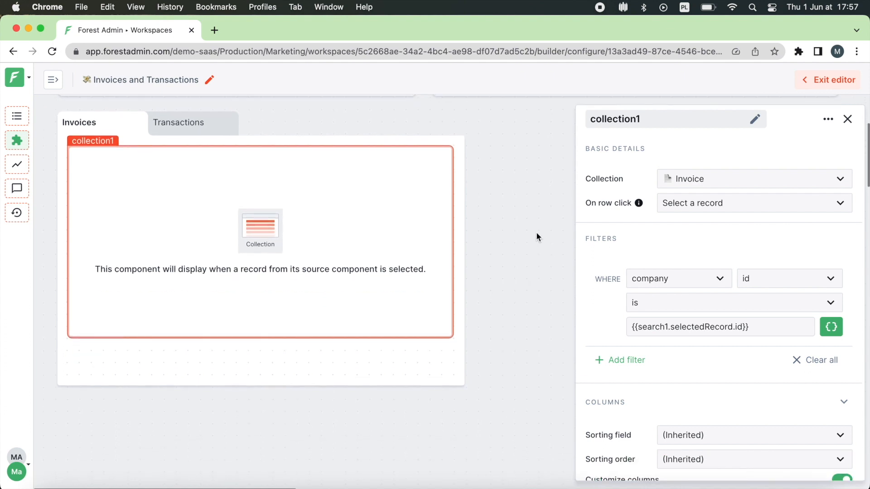
click(827, 119)
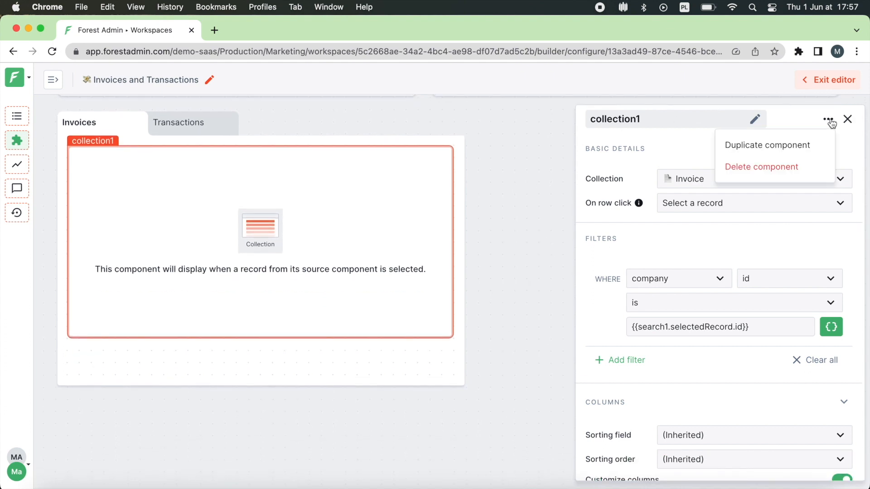
click(767, 145)
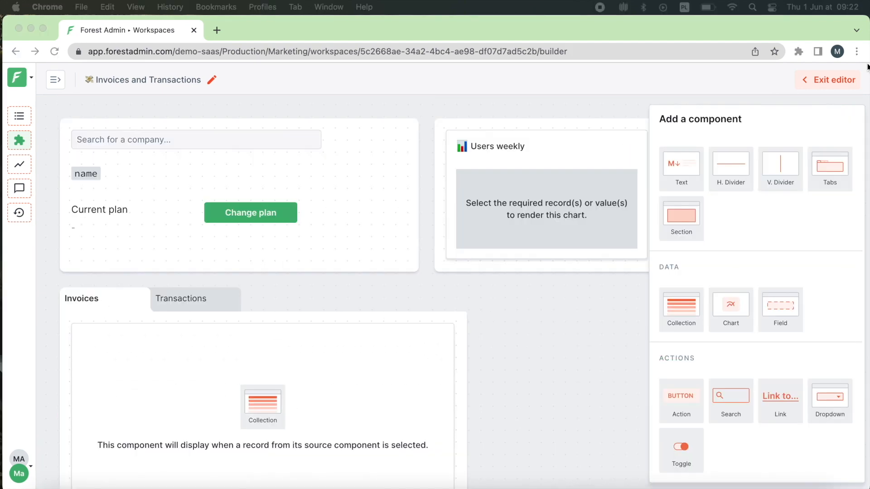
mouse_move(744, 210)
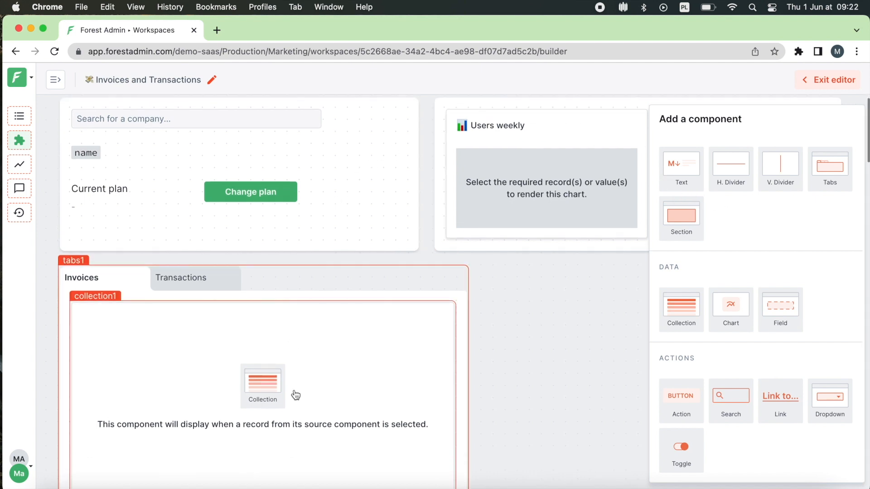
click(490, 125)
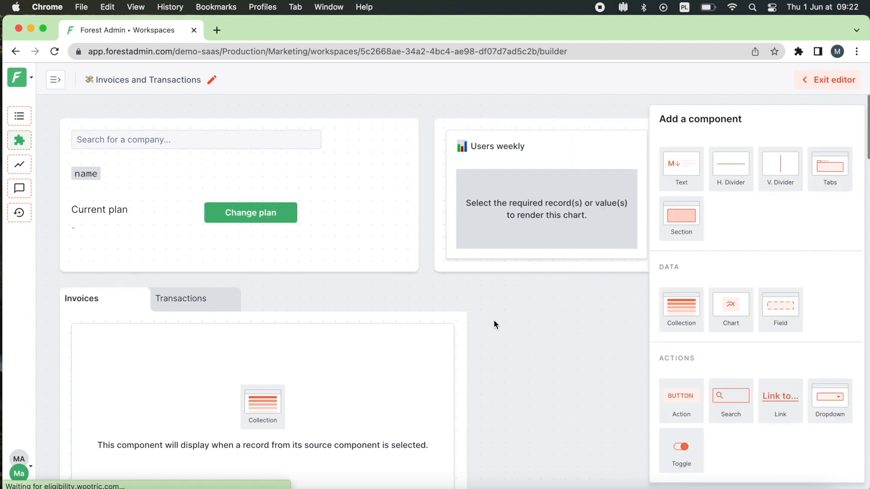
mouse_move(534, 394)
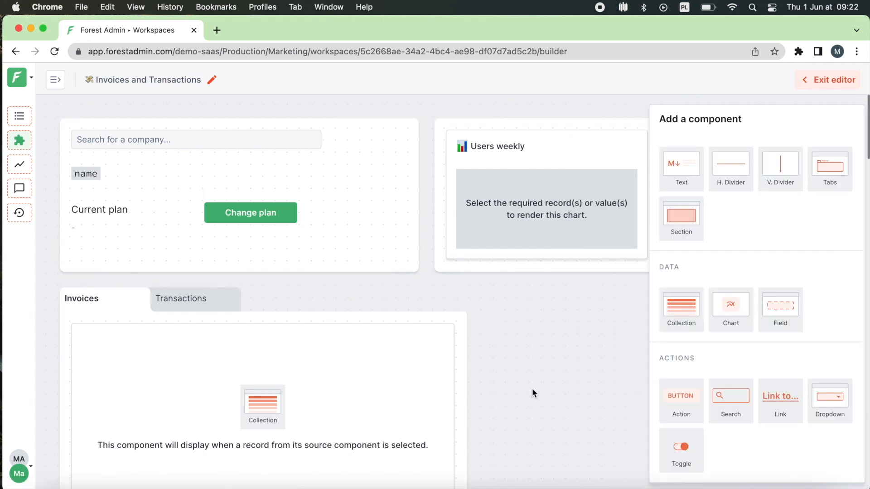
mouse_move(19, 140)
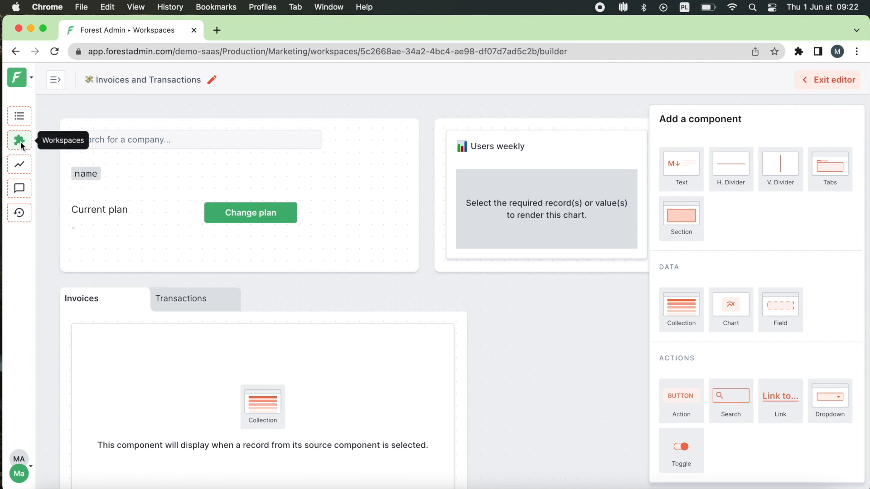